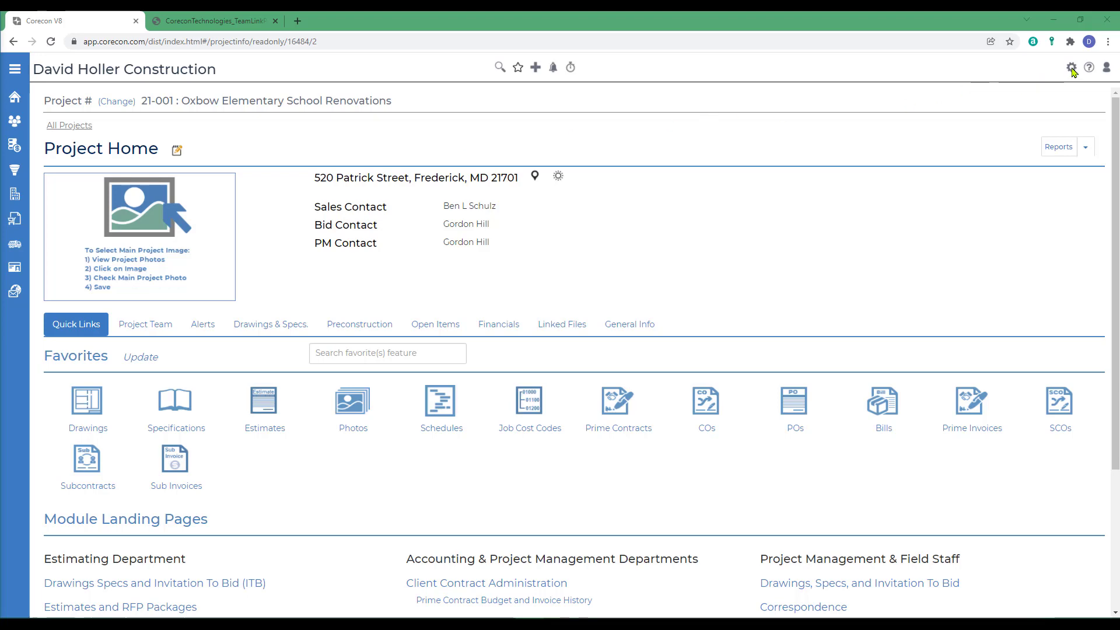
- Go to the TeamLink Portal page in company settings to view security roles and external users
left_click(1071, 67)
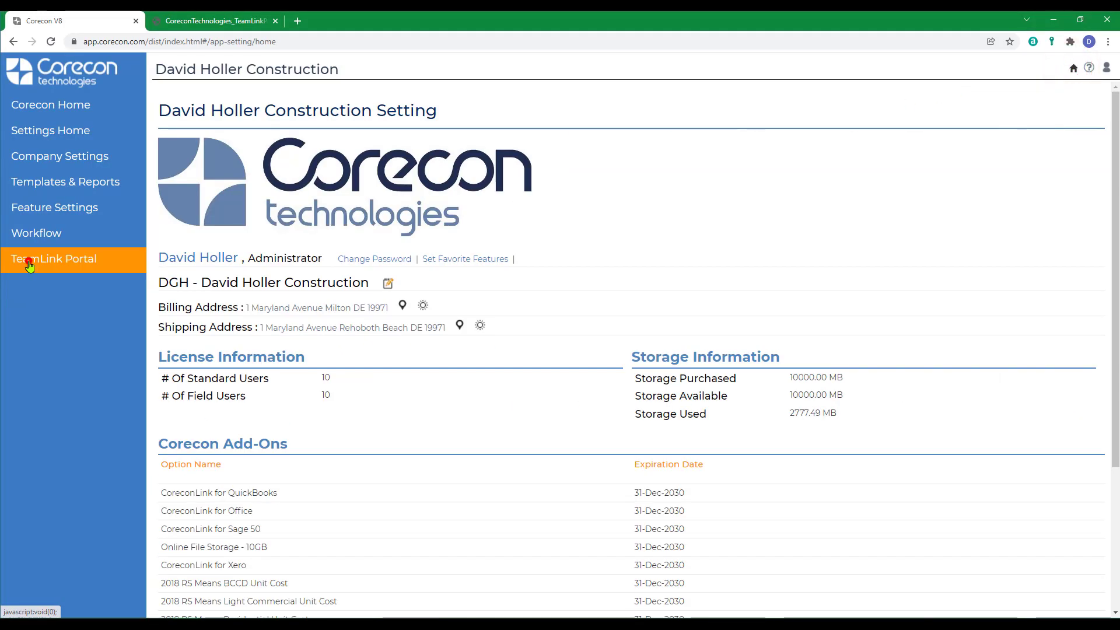
left_click(55, 259)
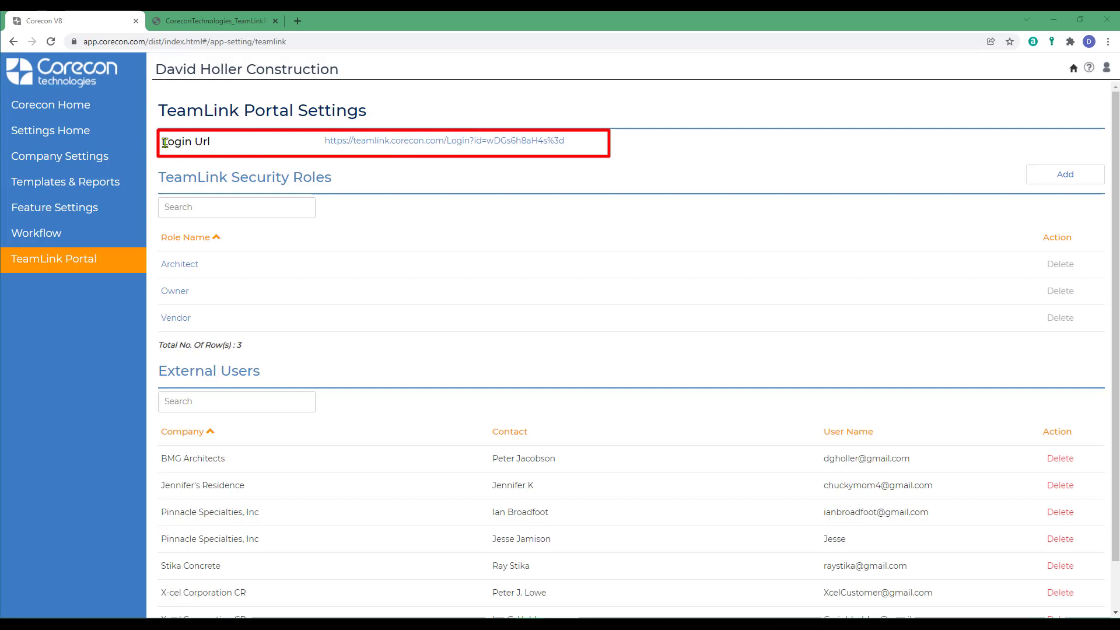
mouse_move(360, 164)
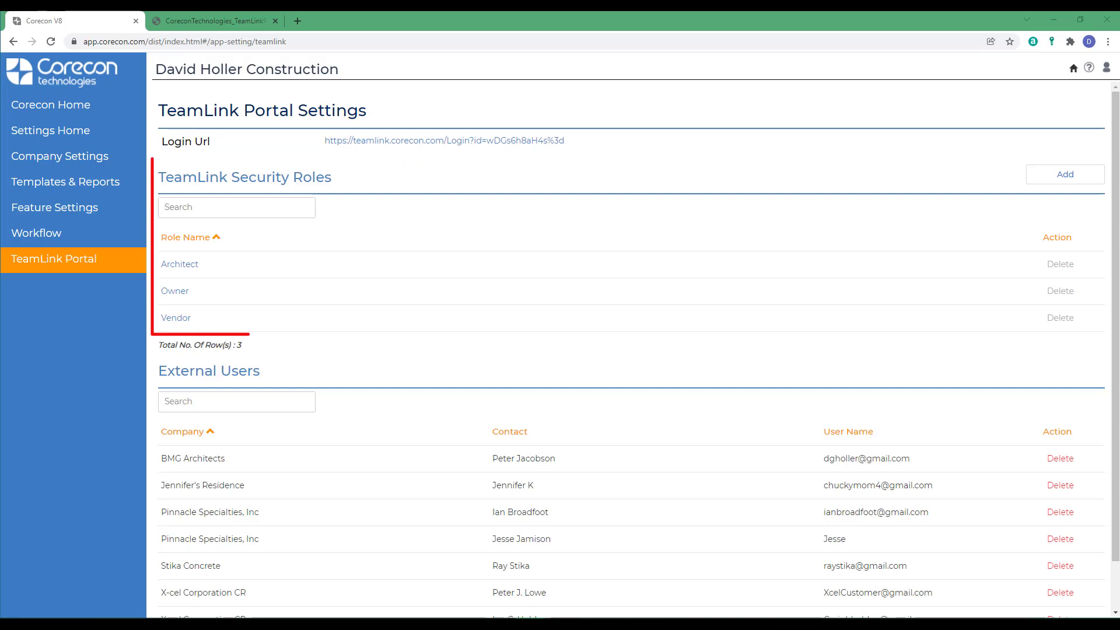
mouse_move(208, 269)
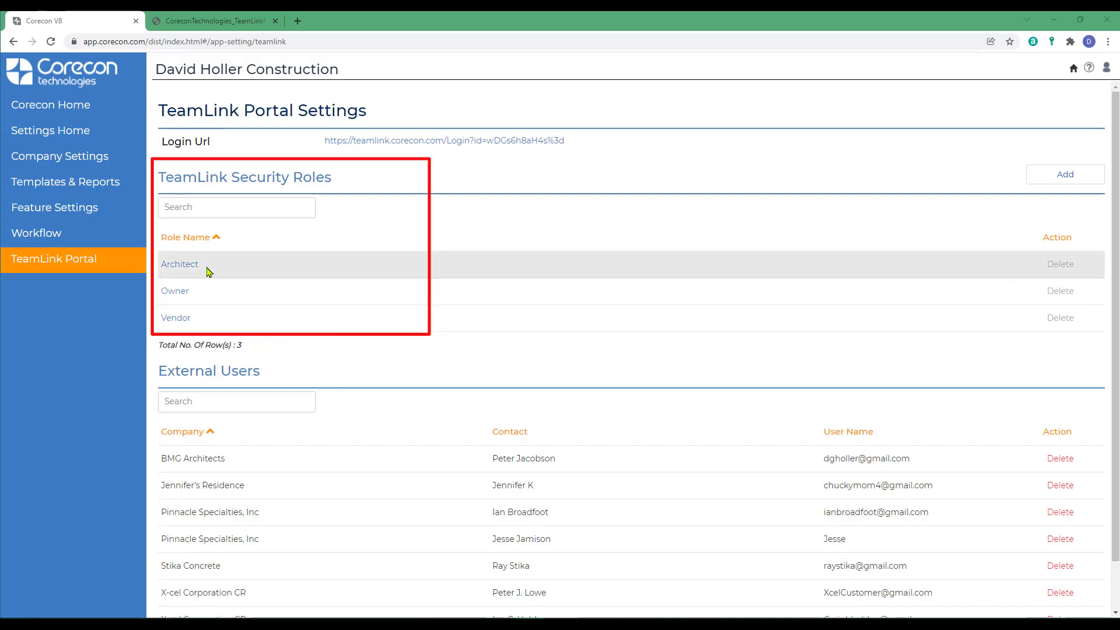
mouse_move(209, 272)
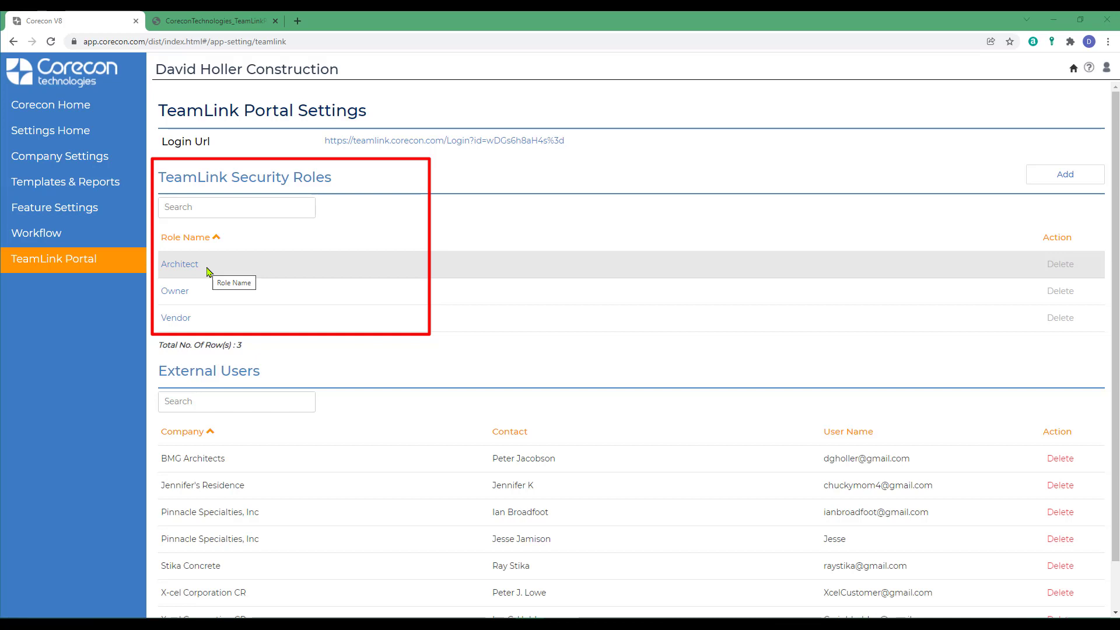
mouse_move(211, 300)
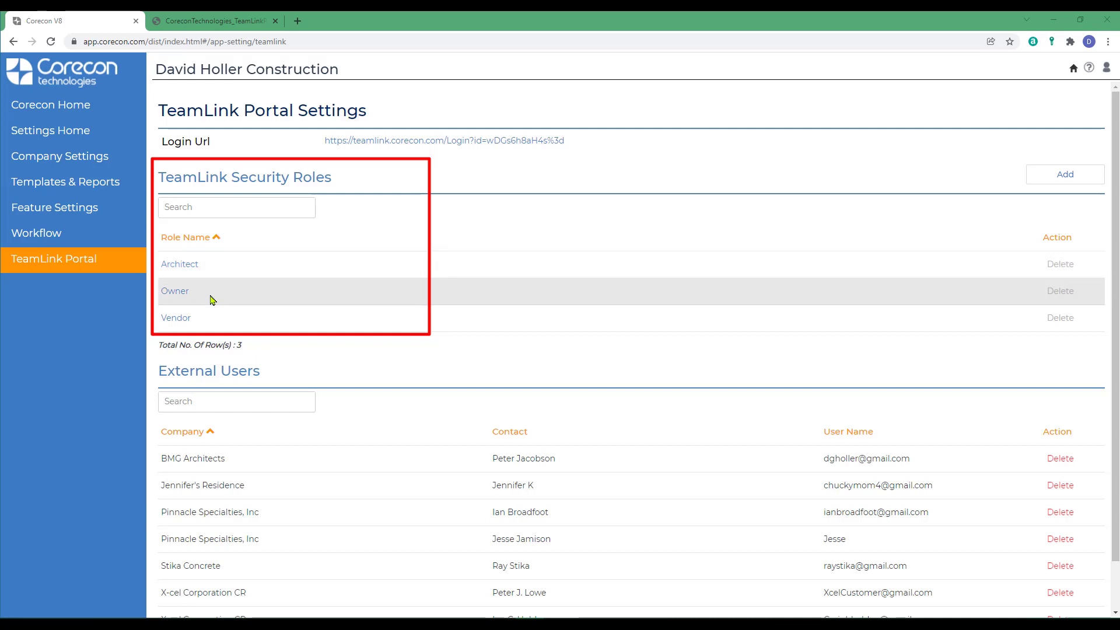
mouse_move(212, 299)
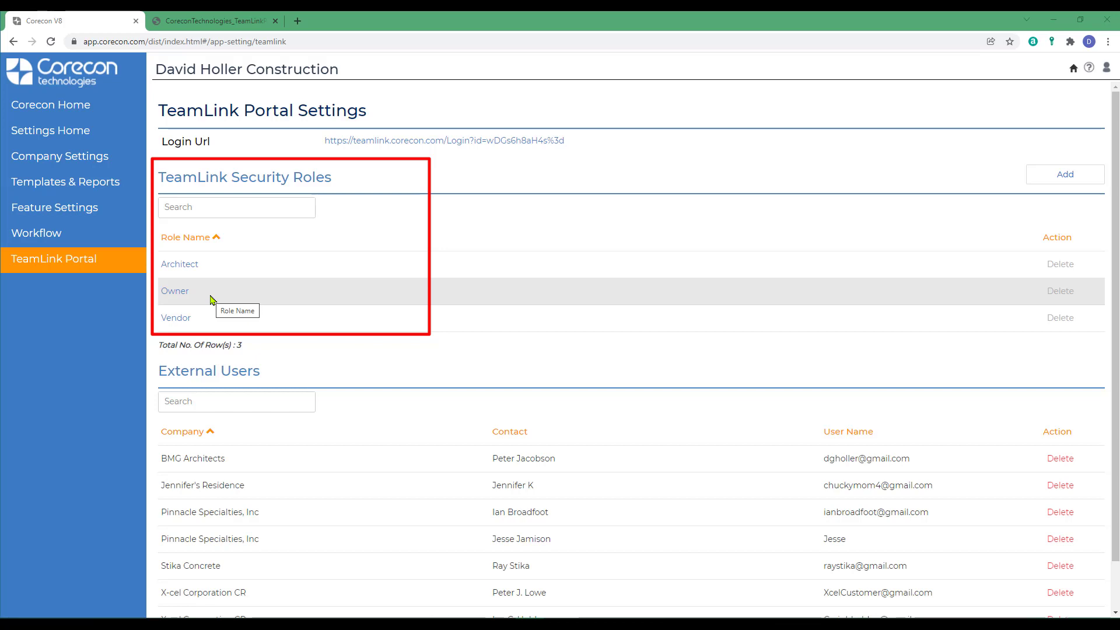
mouse_move(283, 309)
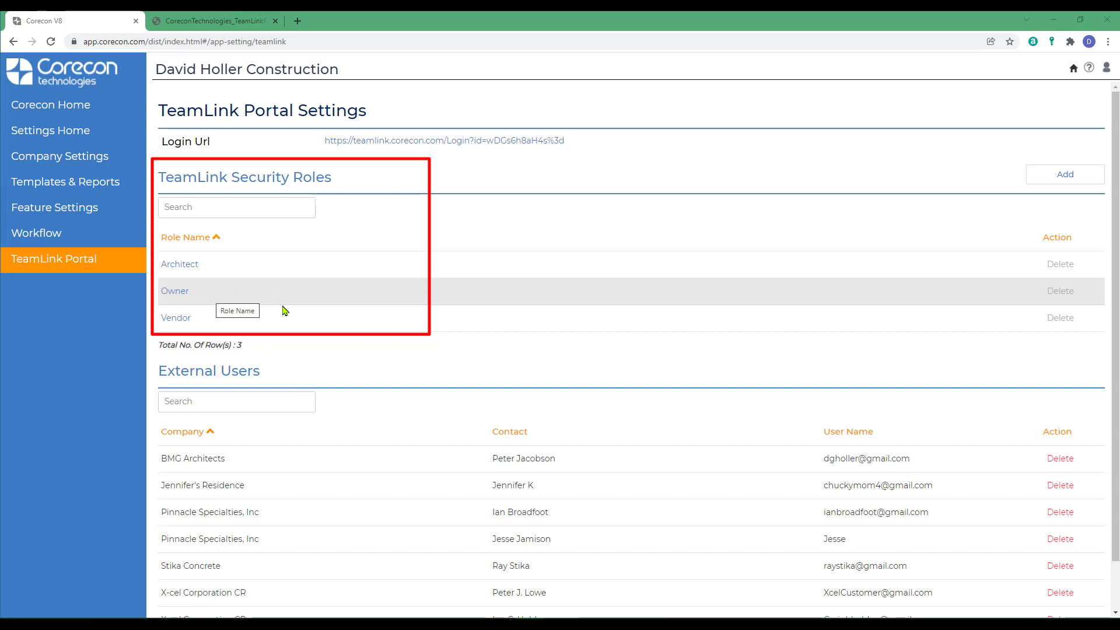
mouse_move(205, 325)
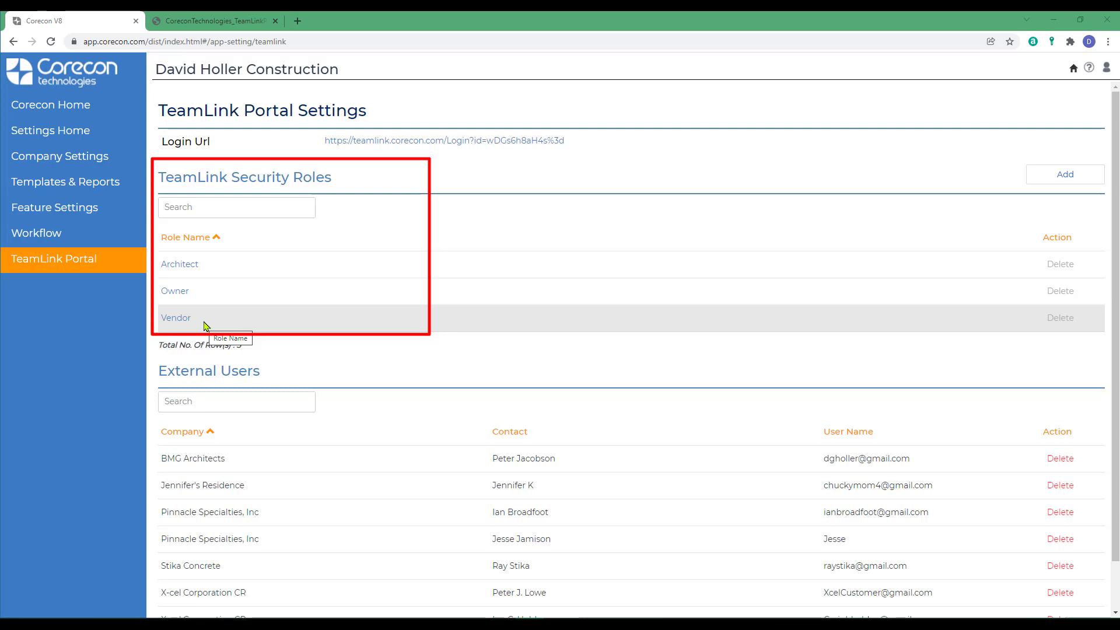
mouse_move(1061, 207)
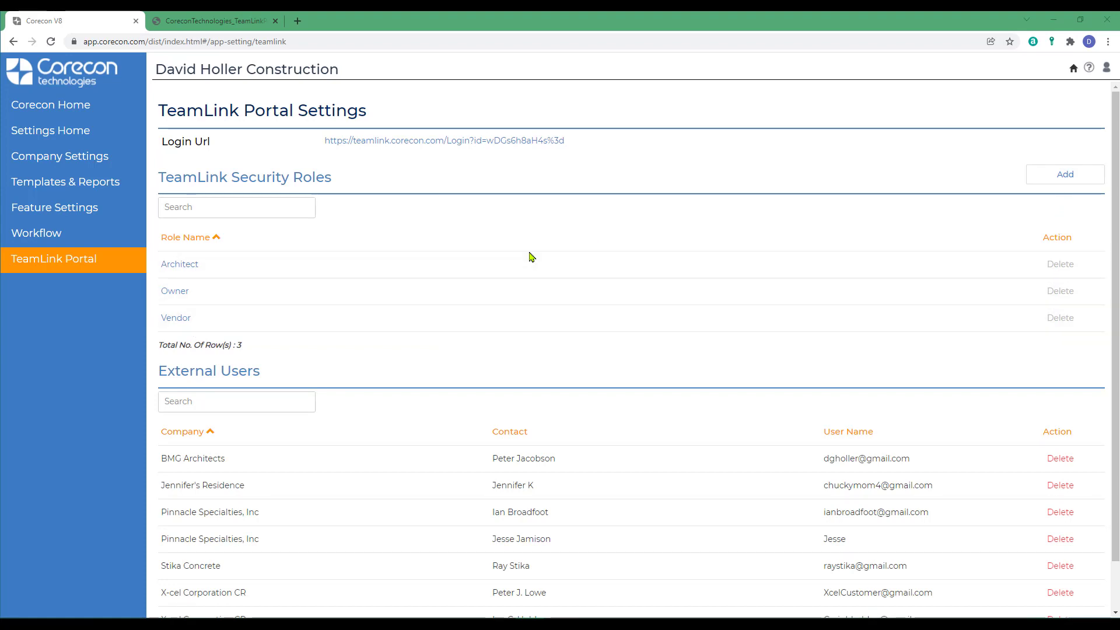
mouse_move(1070, 182)
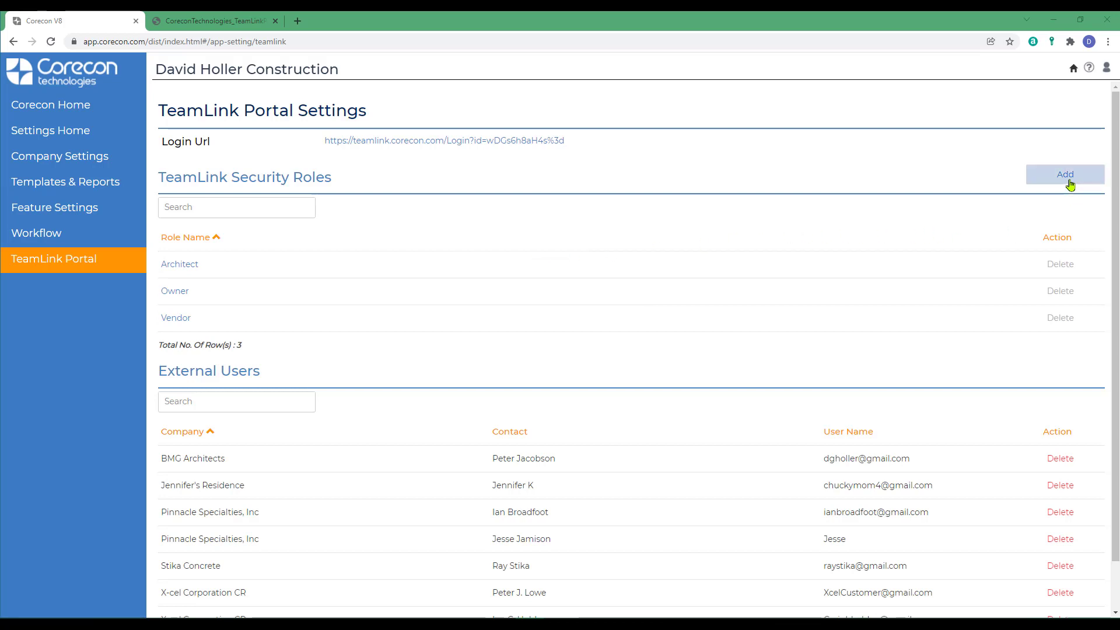
mouse_move(686, 240)
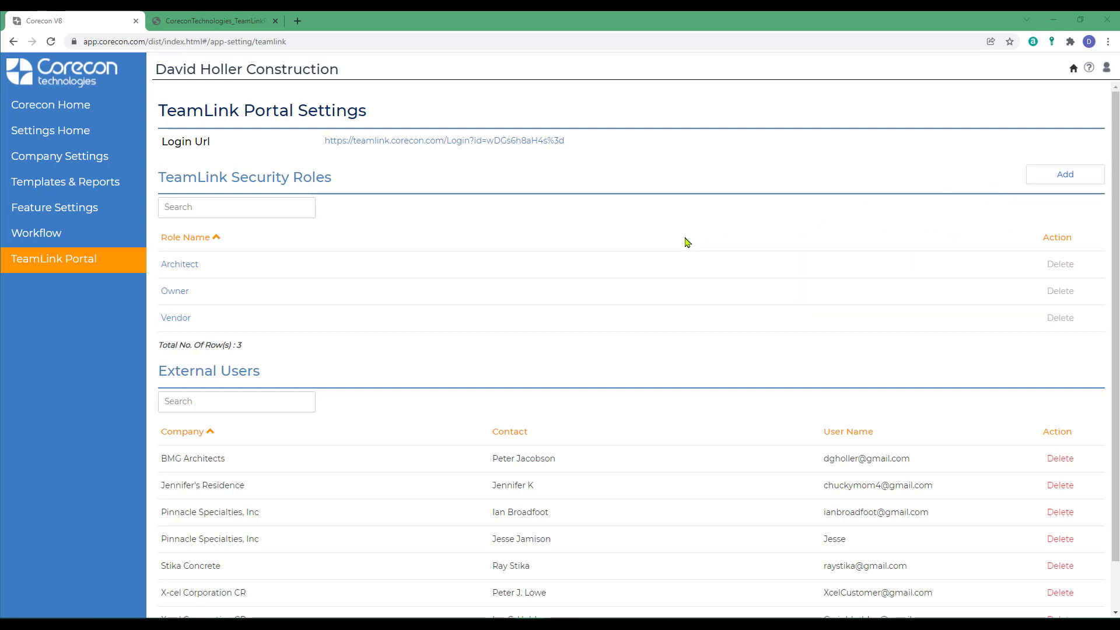
scroll("down", 3)
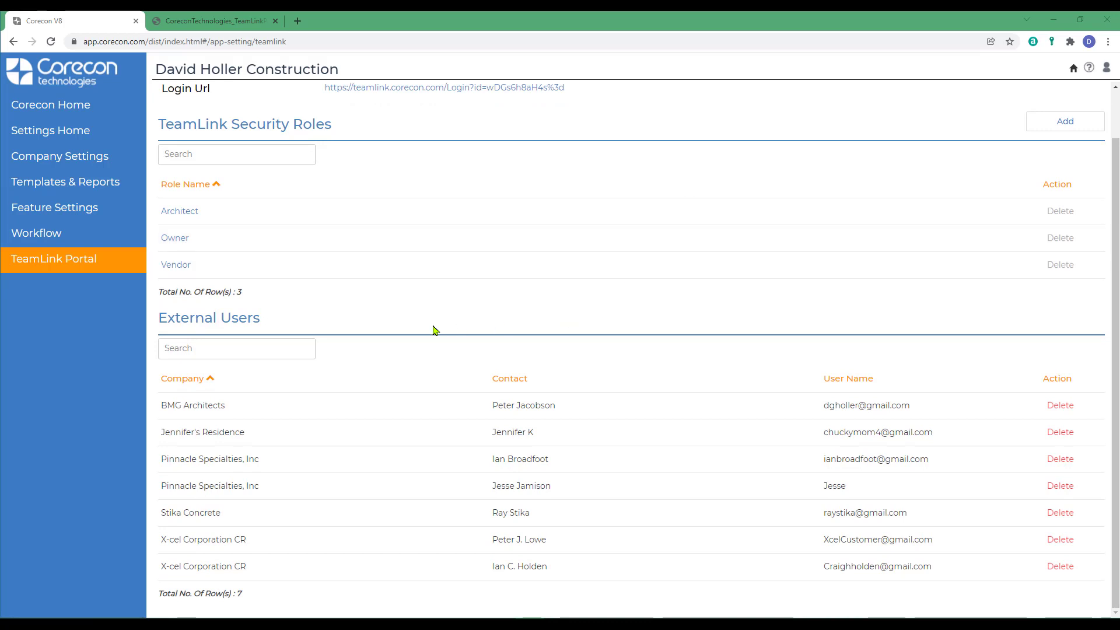
mouse_move(351, 425)
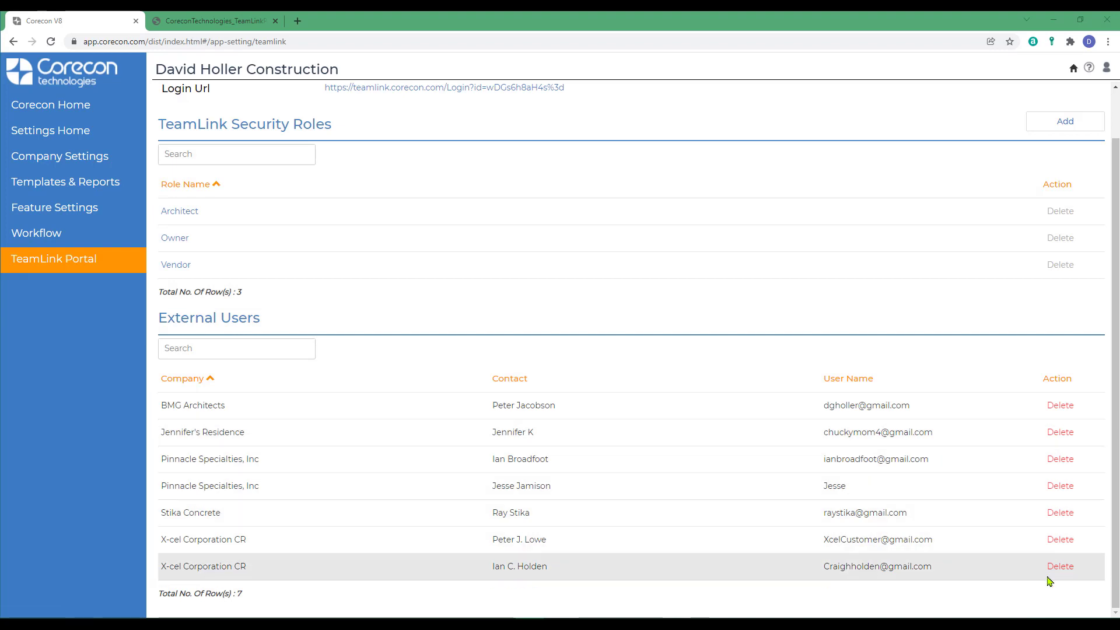
mouse_move(1000, 596)
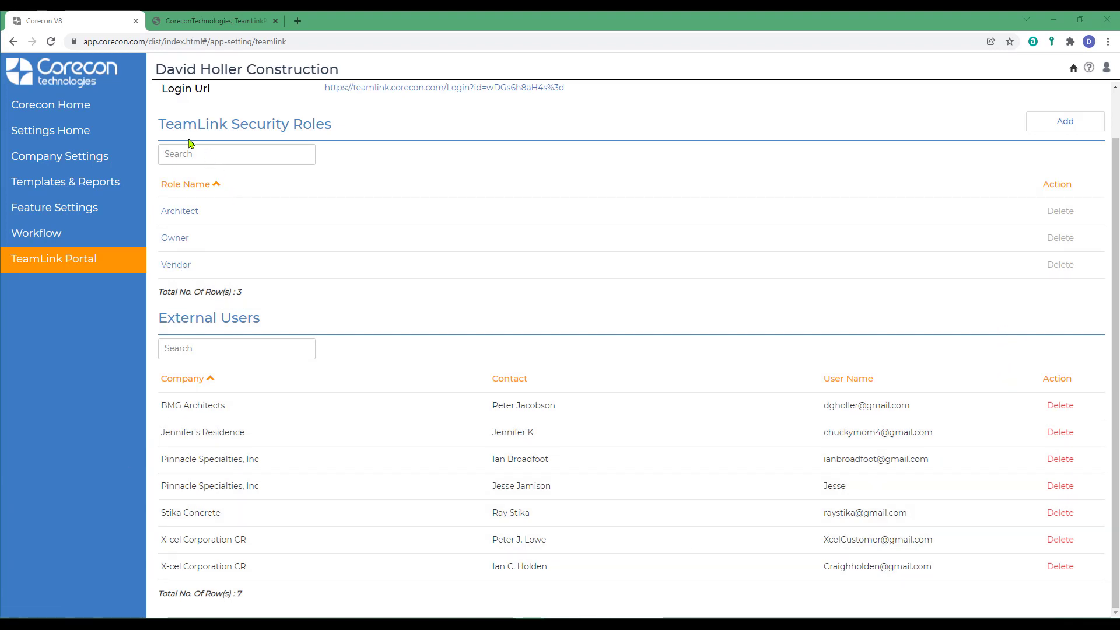
mouse_move(175, 265)
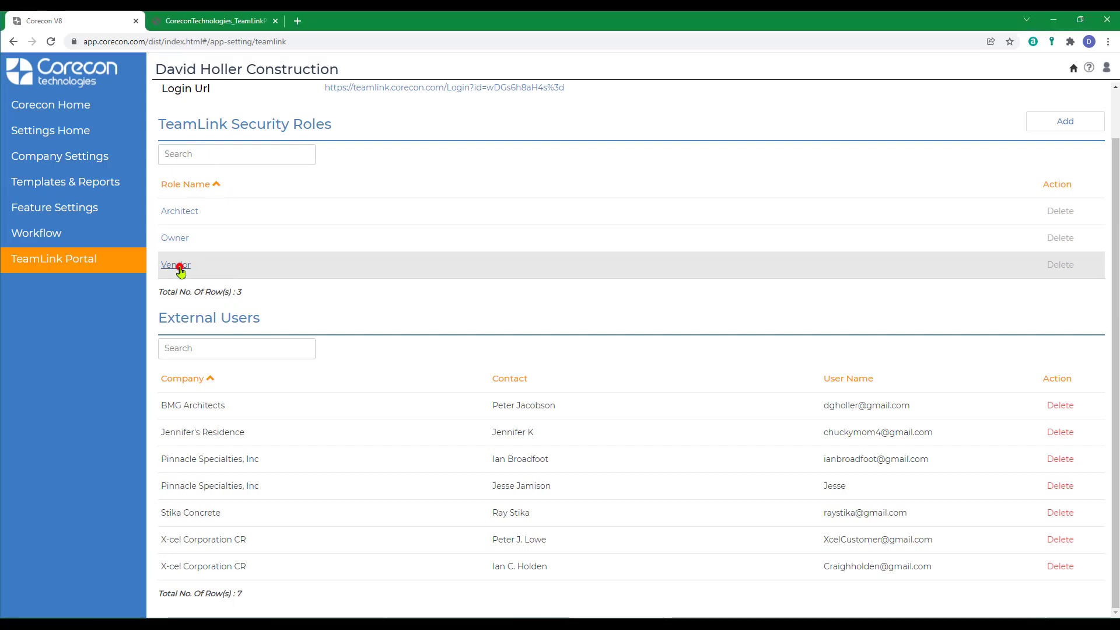
- Scroll through the Vendor role's feature permissions, then return to Project Home for 21-001
left_click(174, 265)
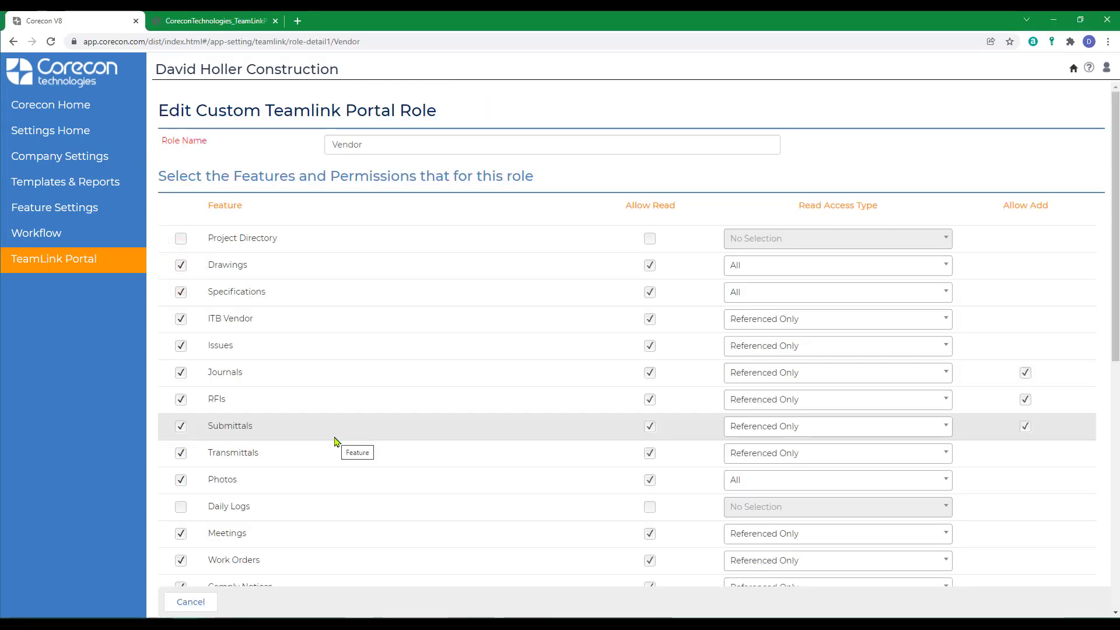
scroll("down", 3)
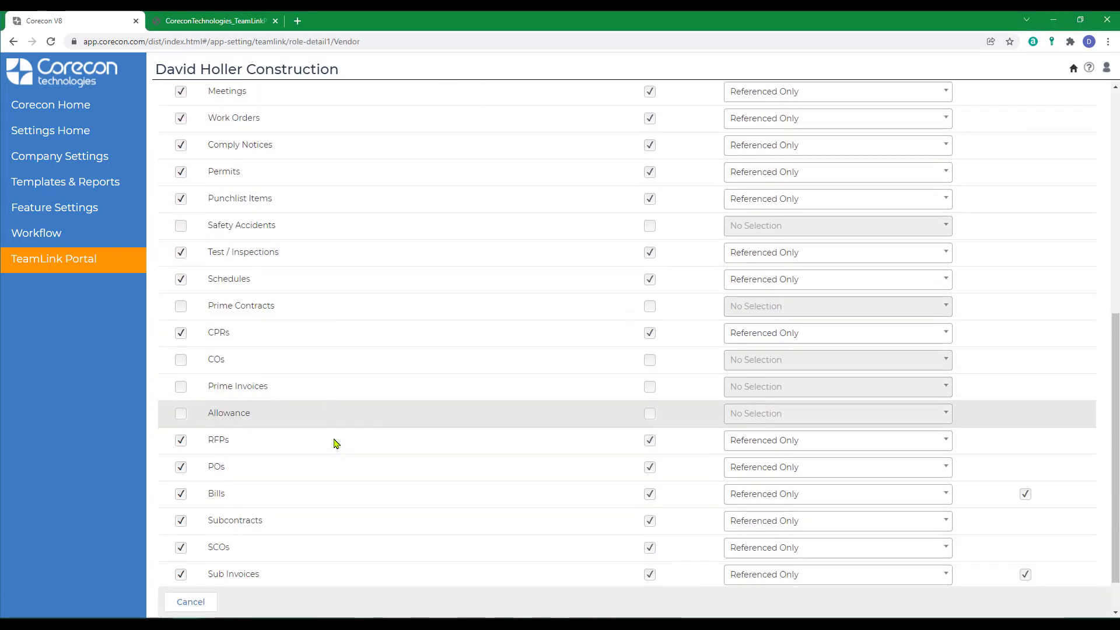
scroll("down", 3)
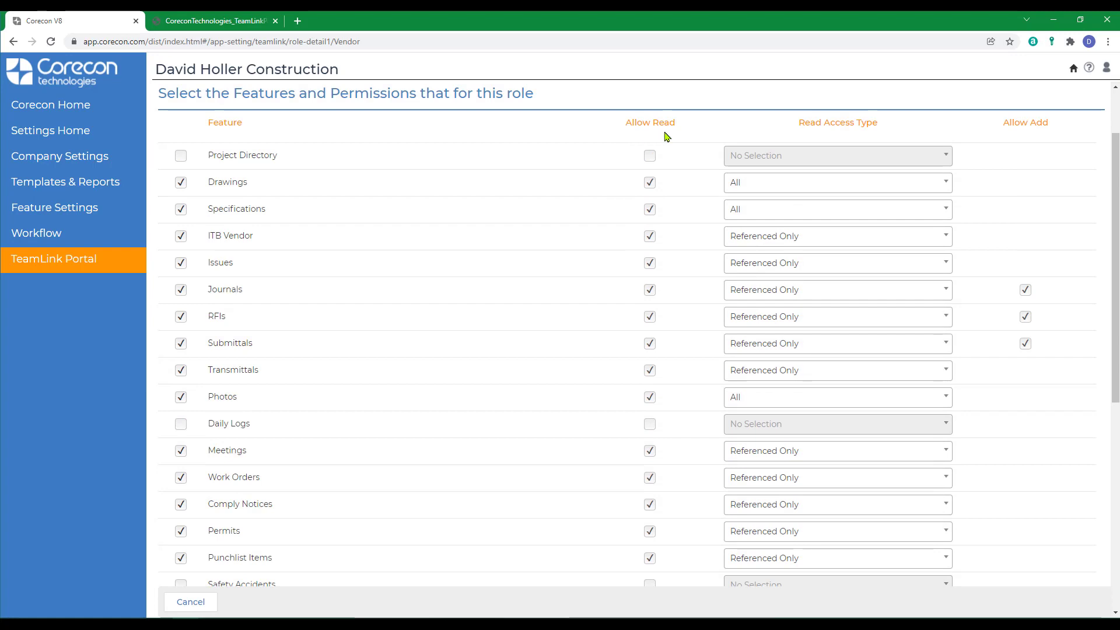
mouse_move(852, 134)
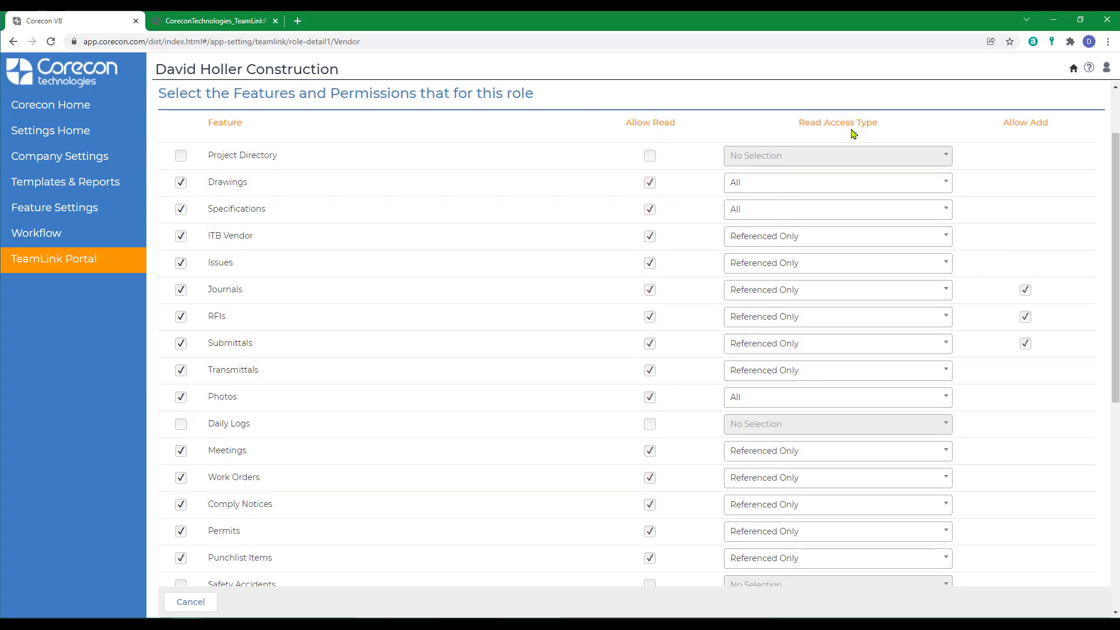
left_click(944, 182)
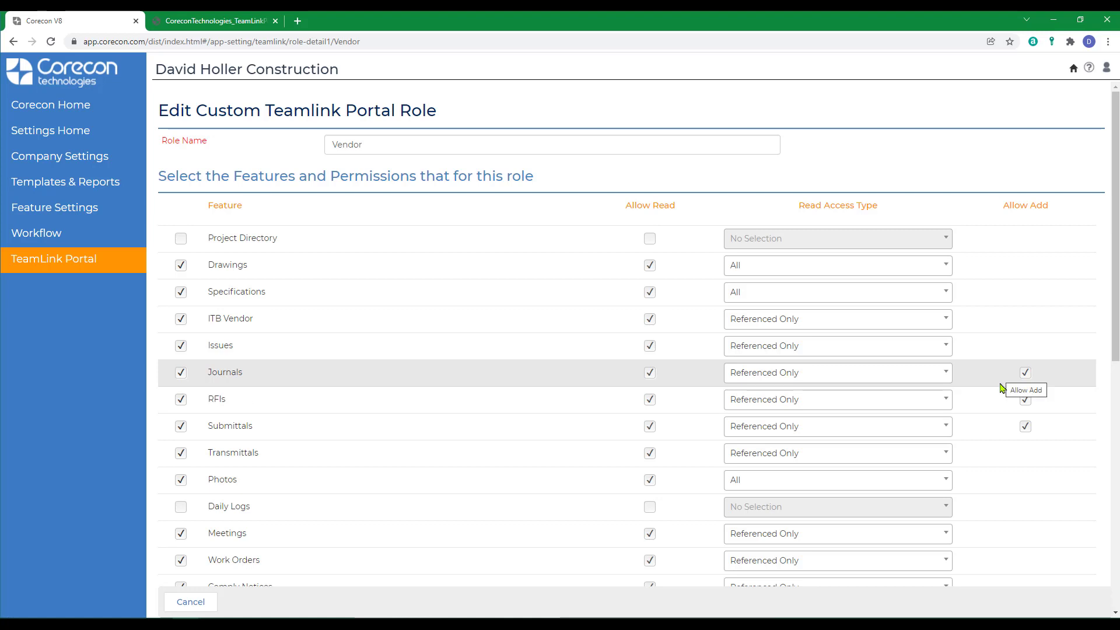
scroll("down", 3)
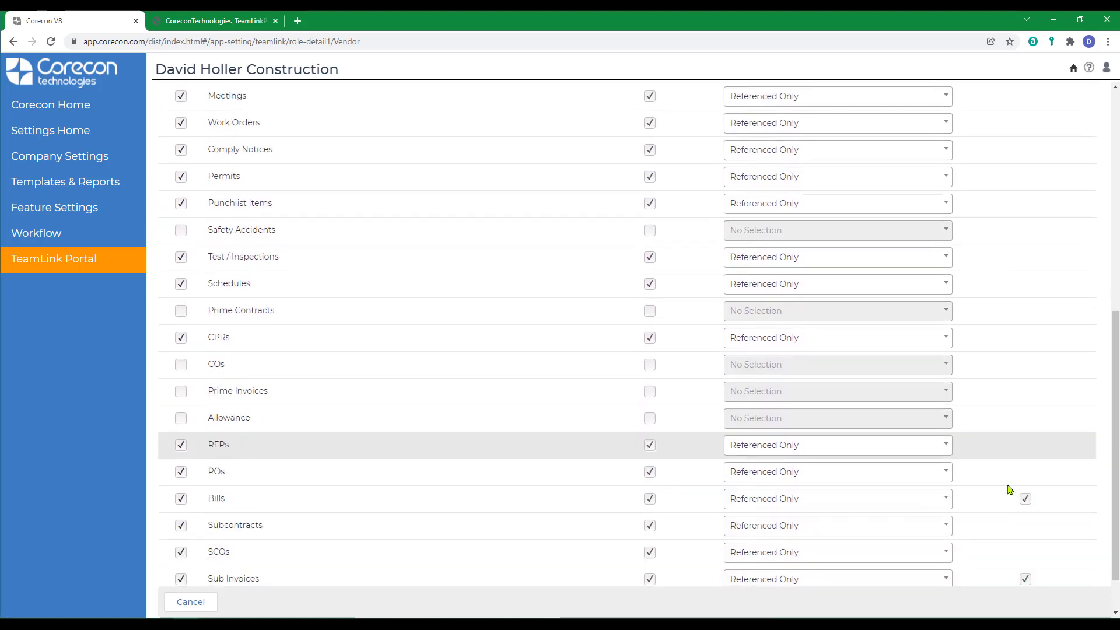
scroll("down", 3)
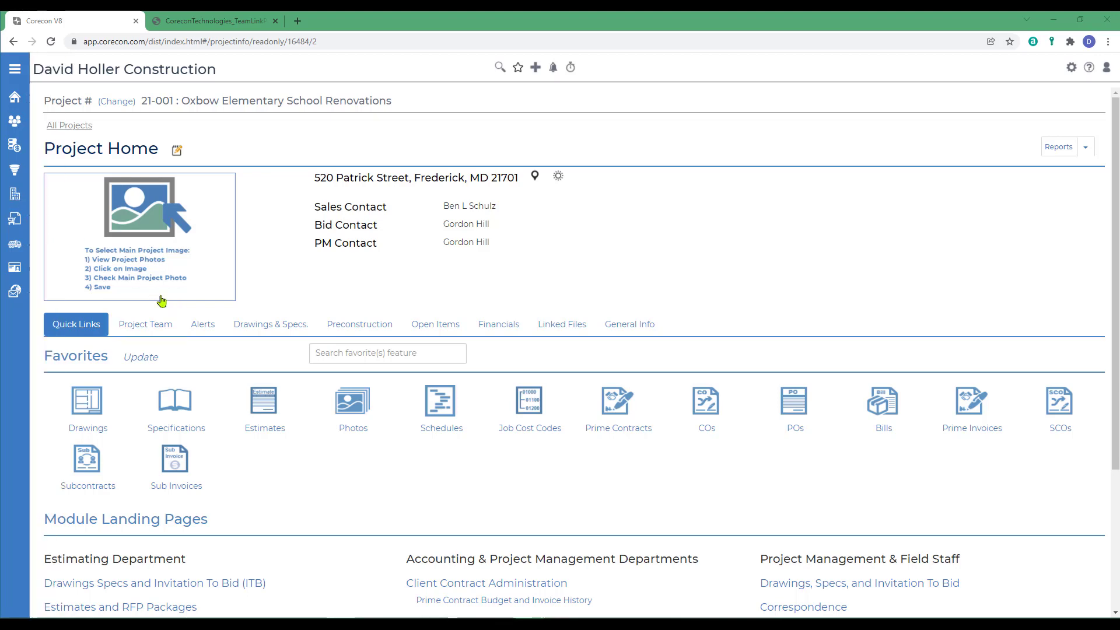
left_click(145, 325)
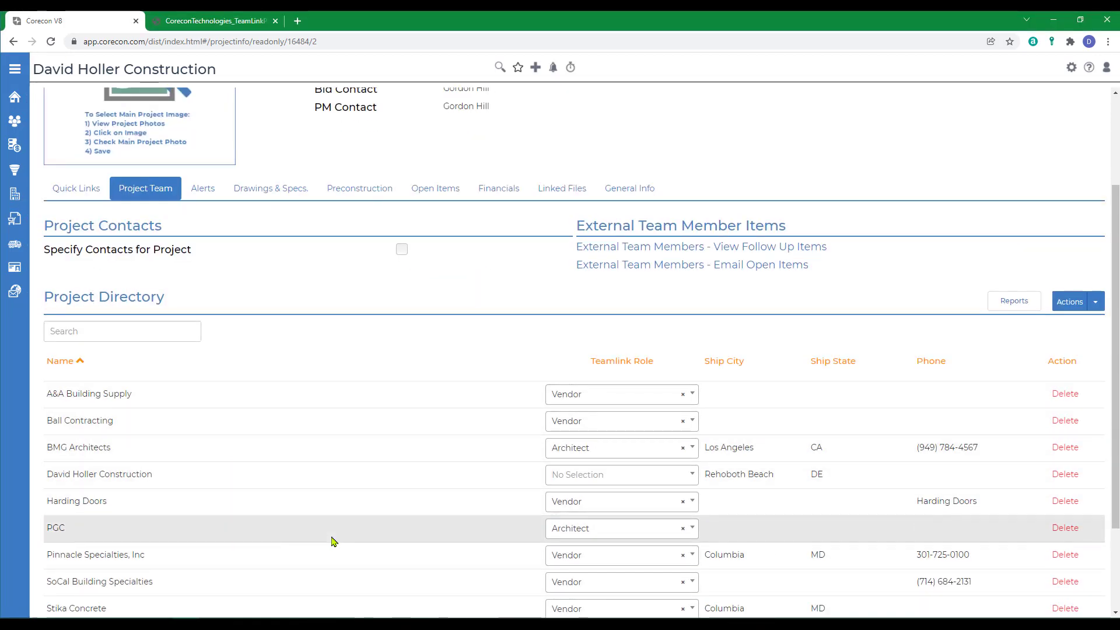
left_click(16, 69)
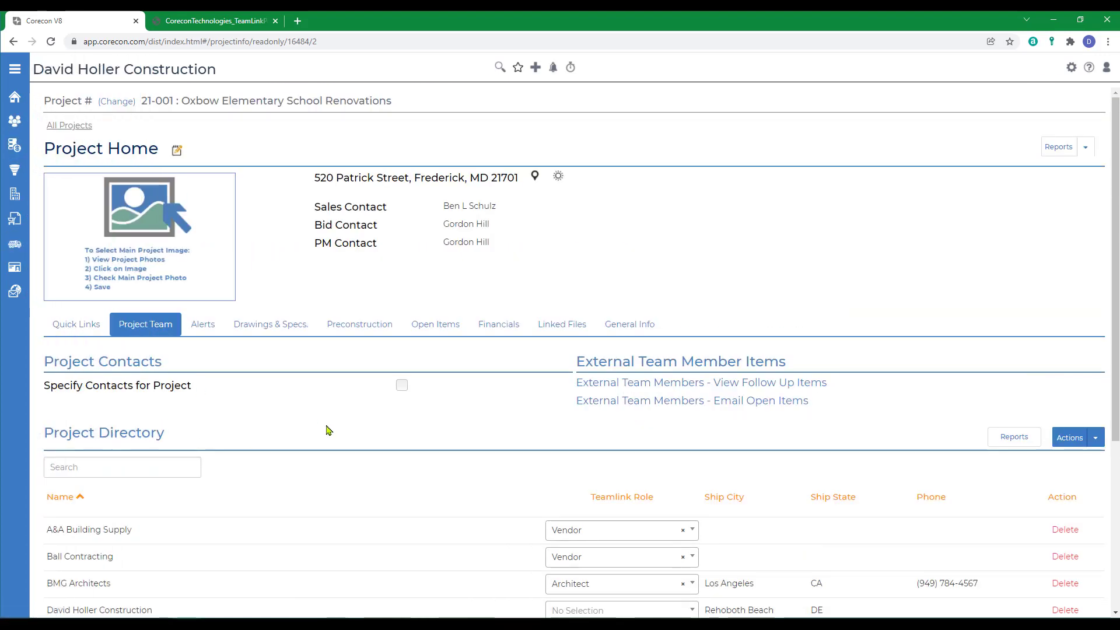
scroll("down", 3)
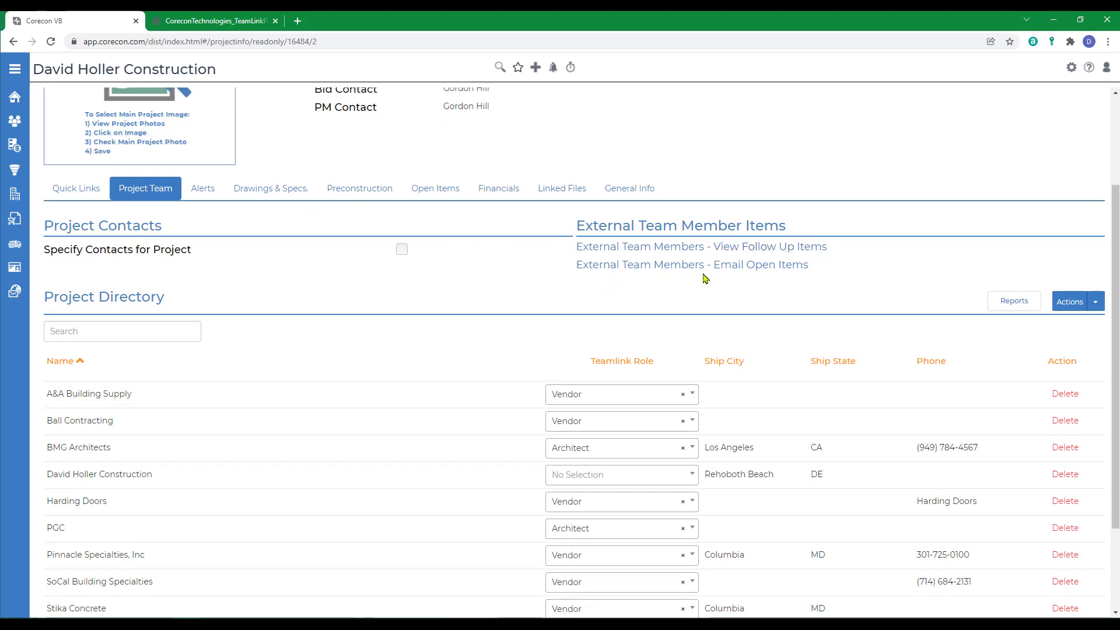
mouse_move(752, 271)
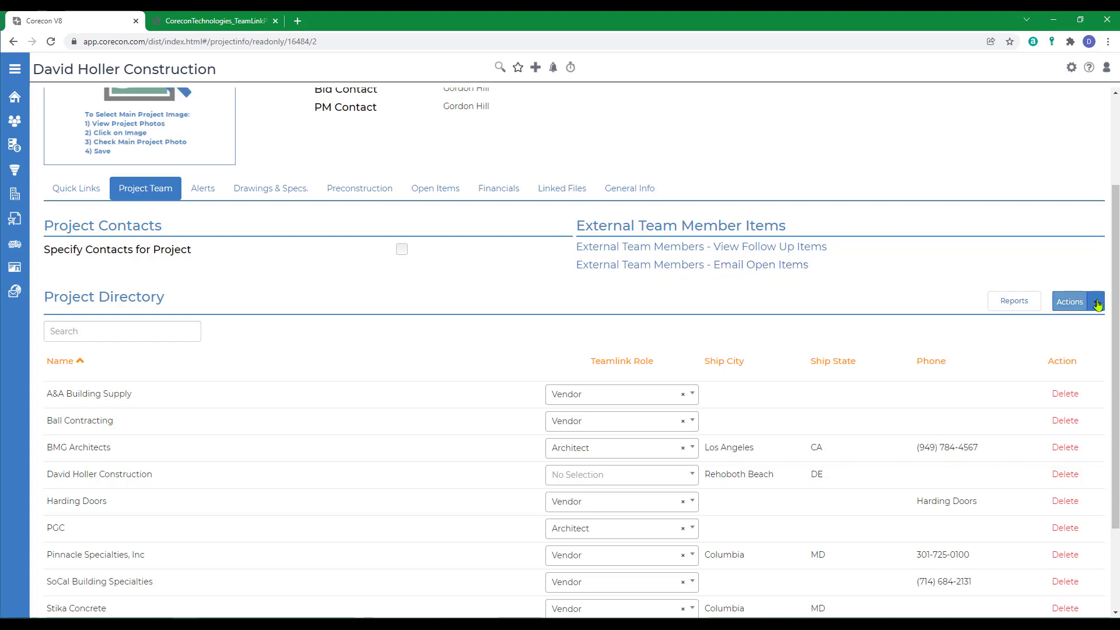
left_click(1097, 301)
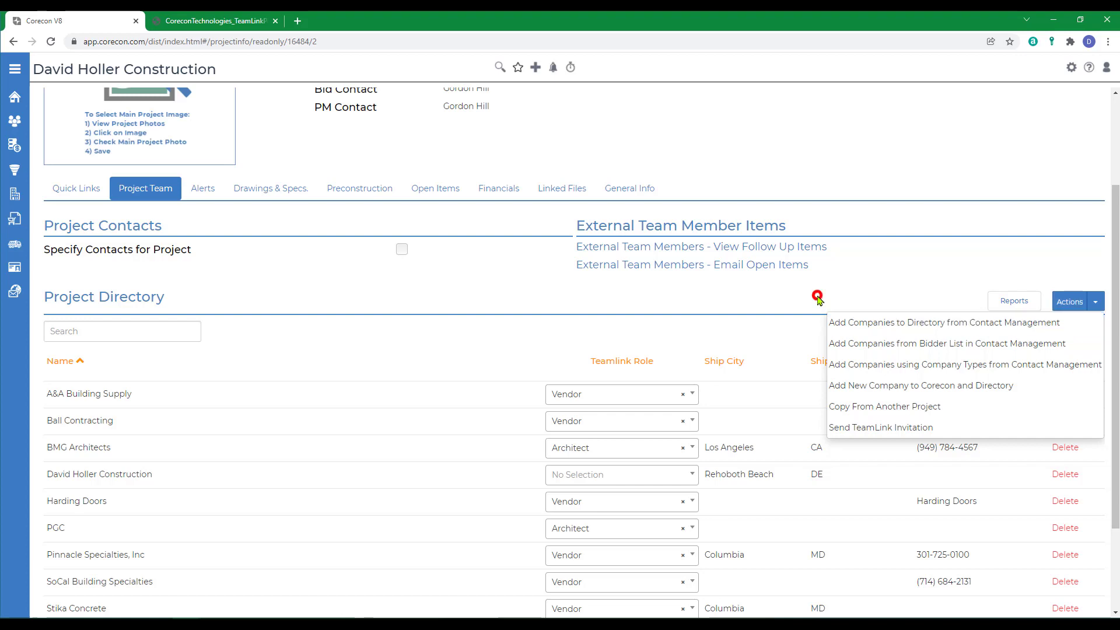
left_click(608, 393)
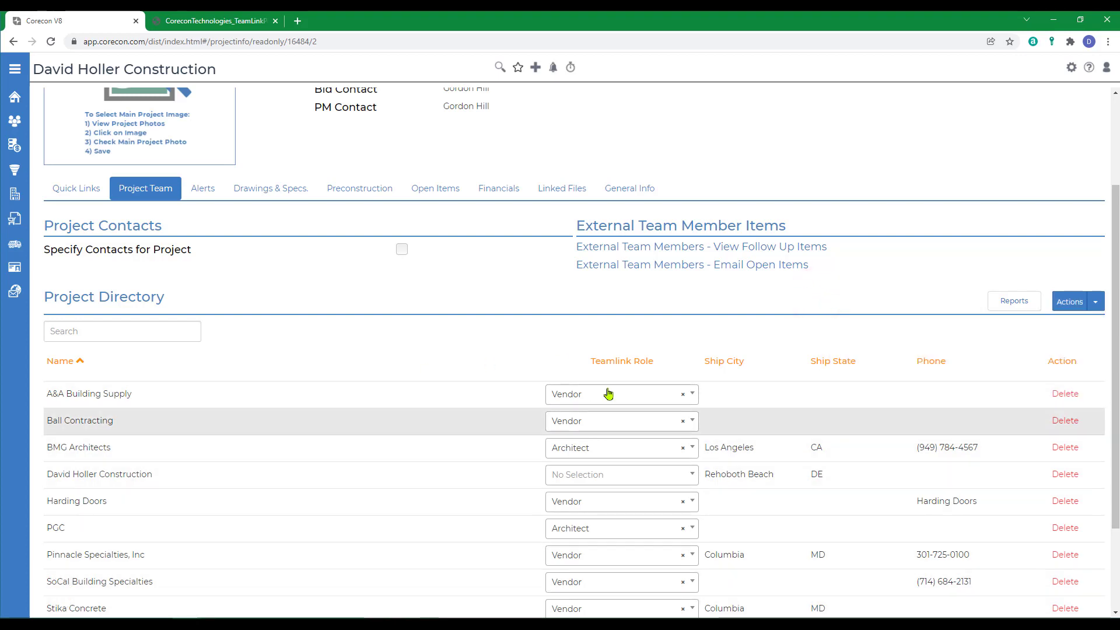
left_click(694, 394)
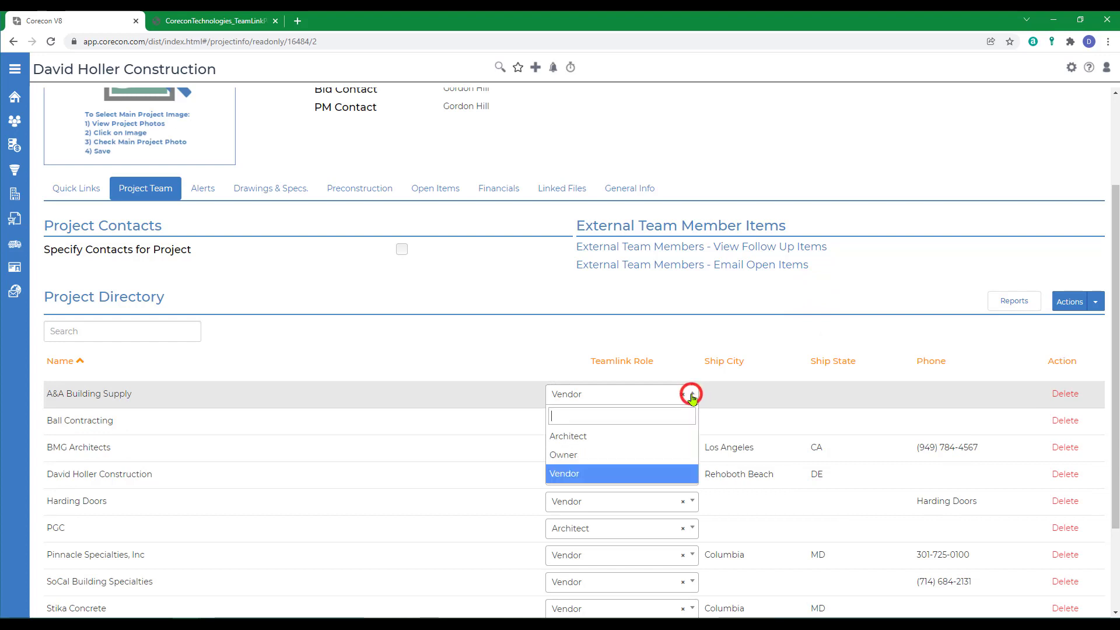
left_click(695, 422)
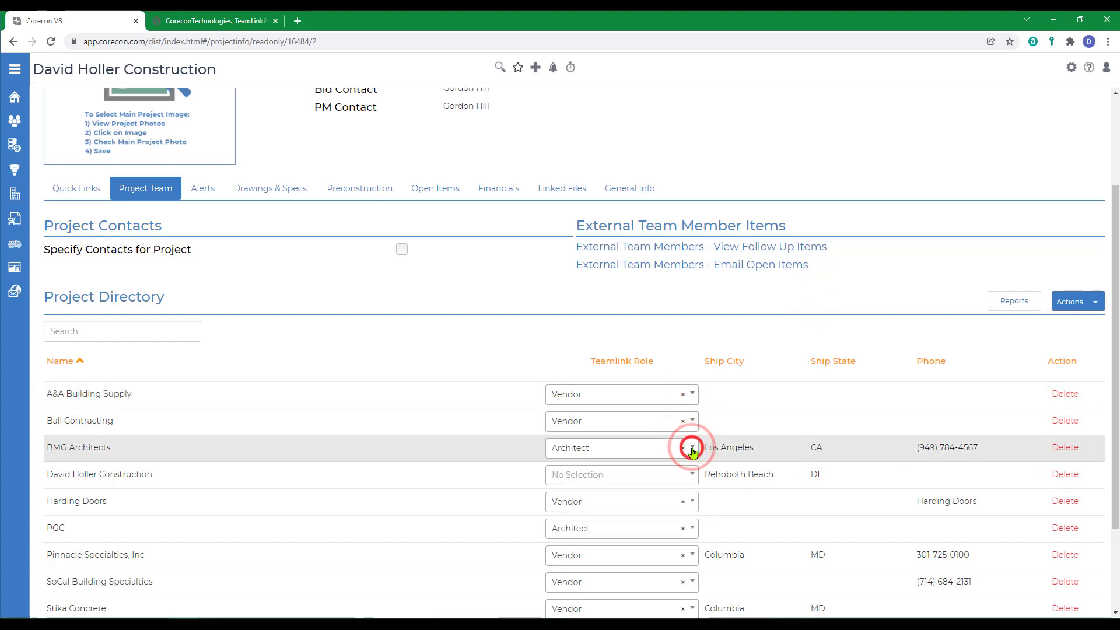
left_click(1095, 302)
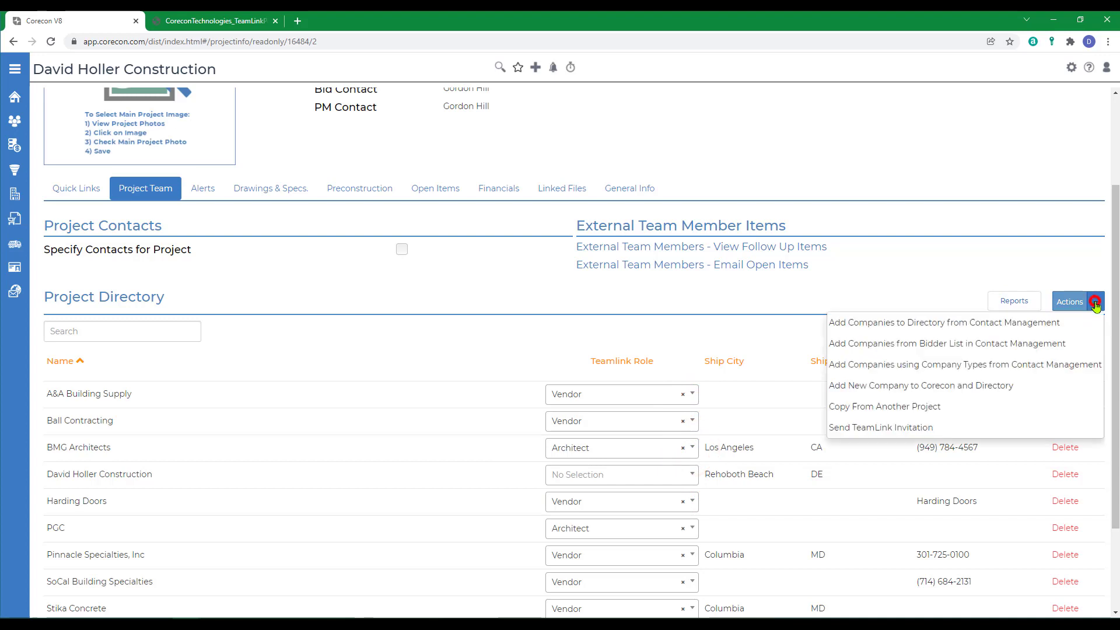
mouse_move(894, 428)
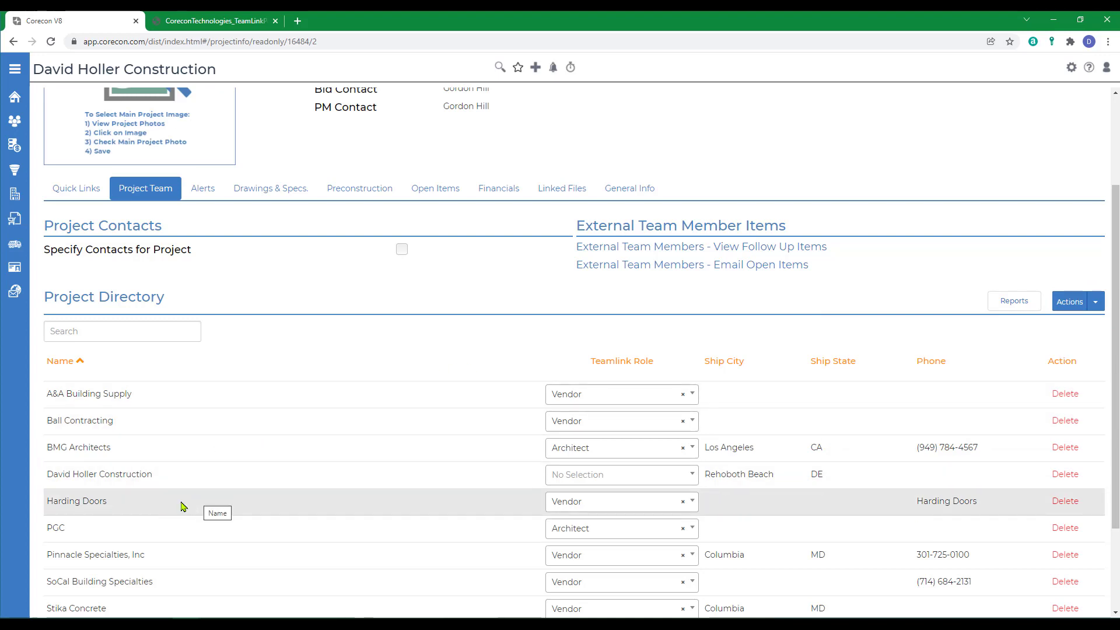
mouse_move(213, 427)
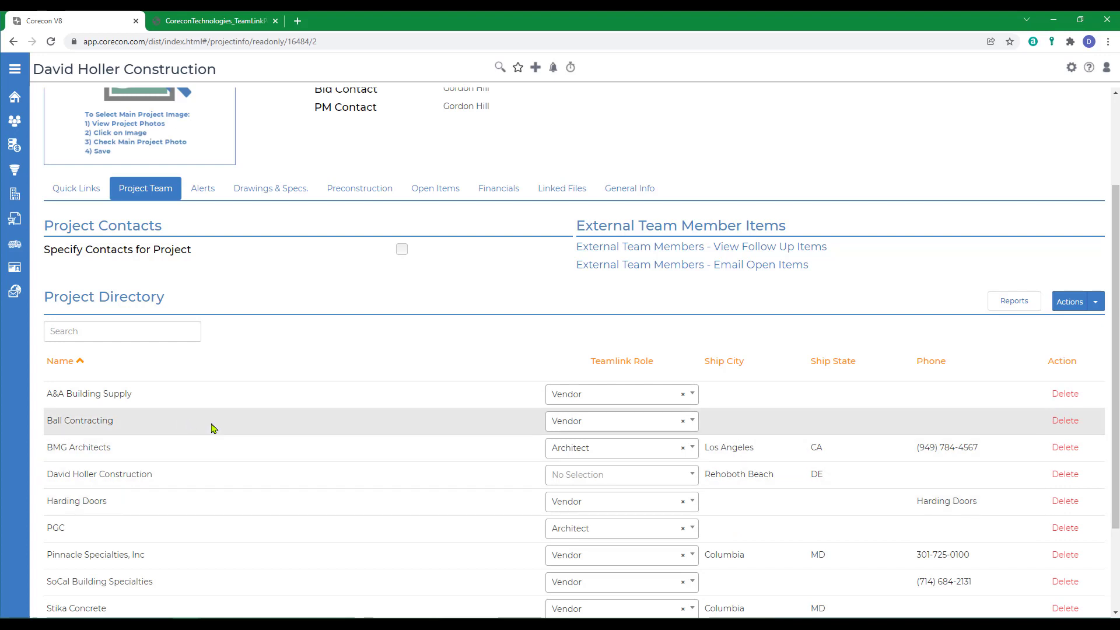
mouse_move(124, 487)
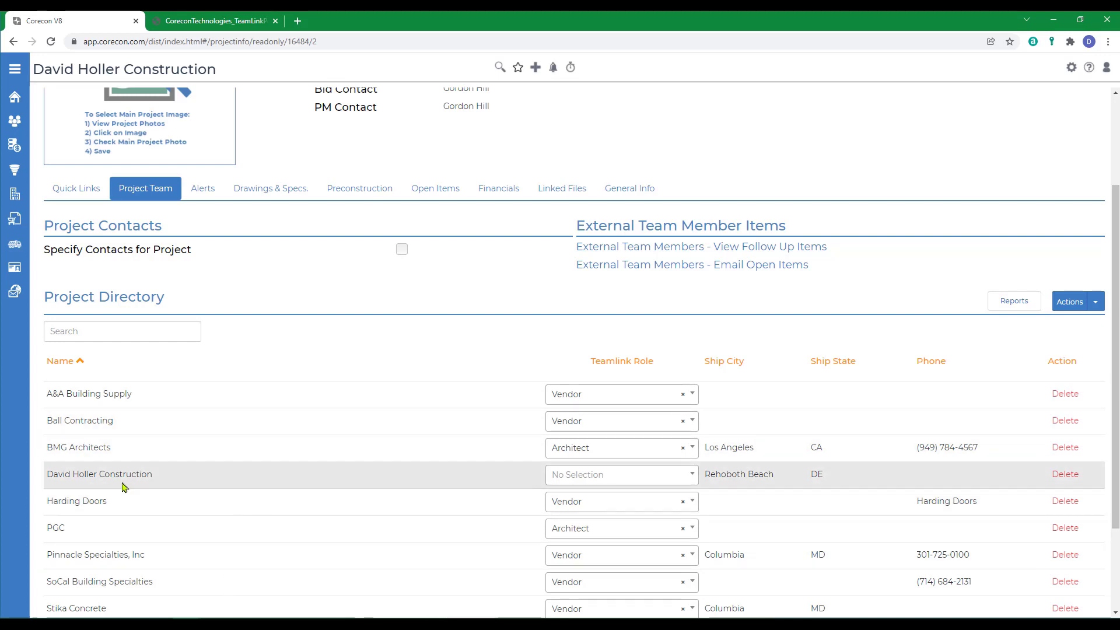
mouse_move(88, 480)
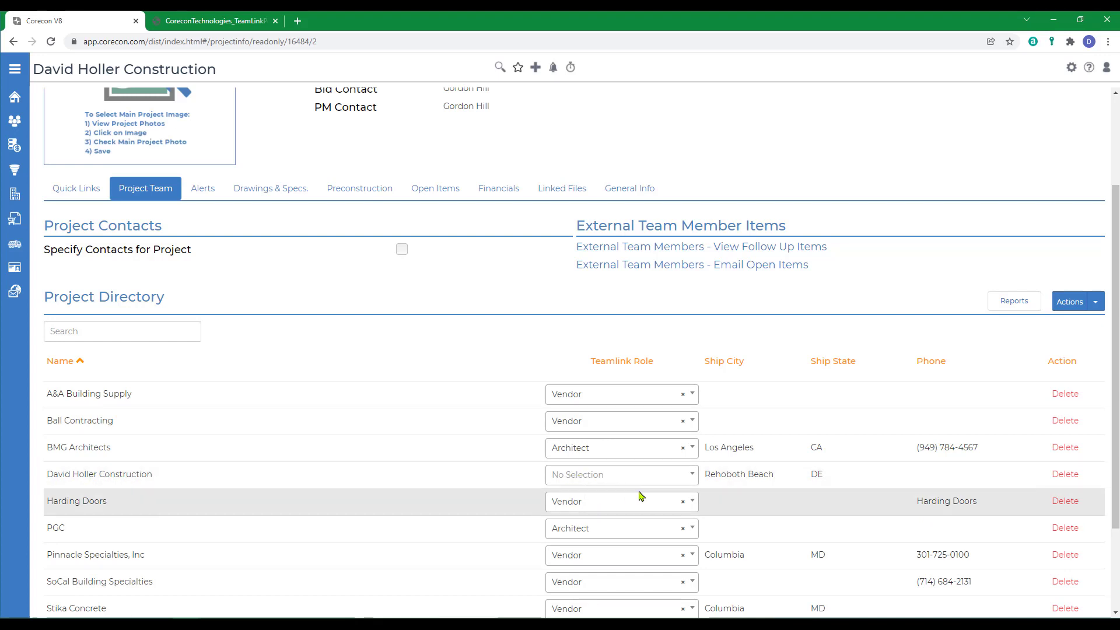
scroll("down", 3)
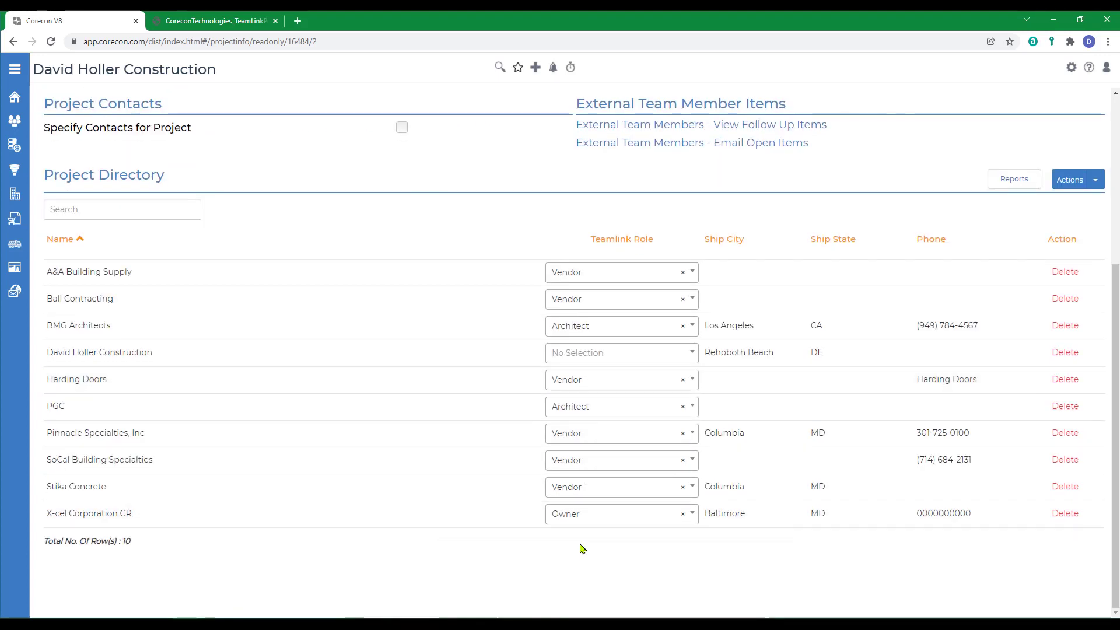
mouse_move(592, 554)
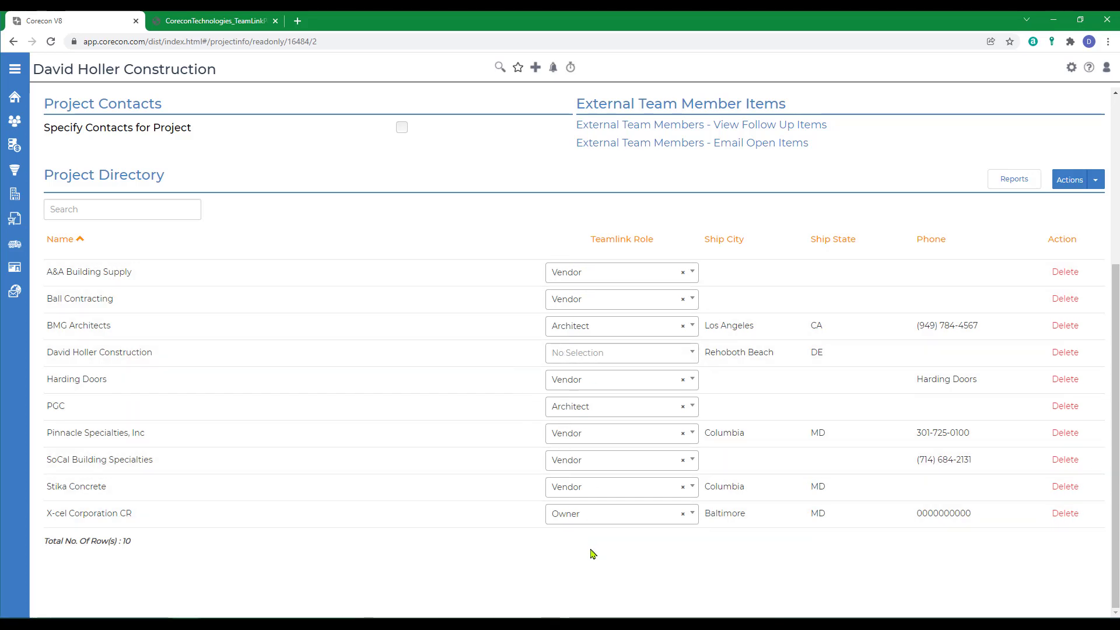
mouse_move(484, 517)
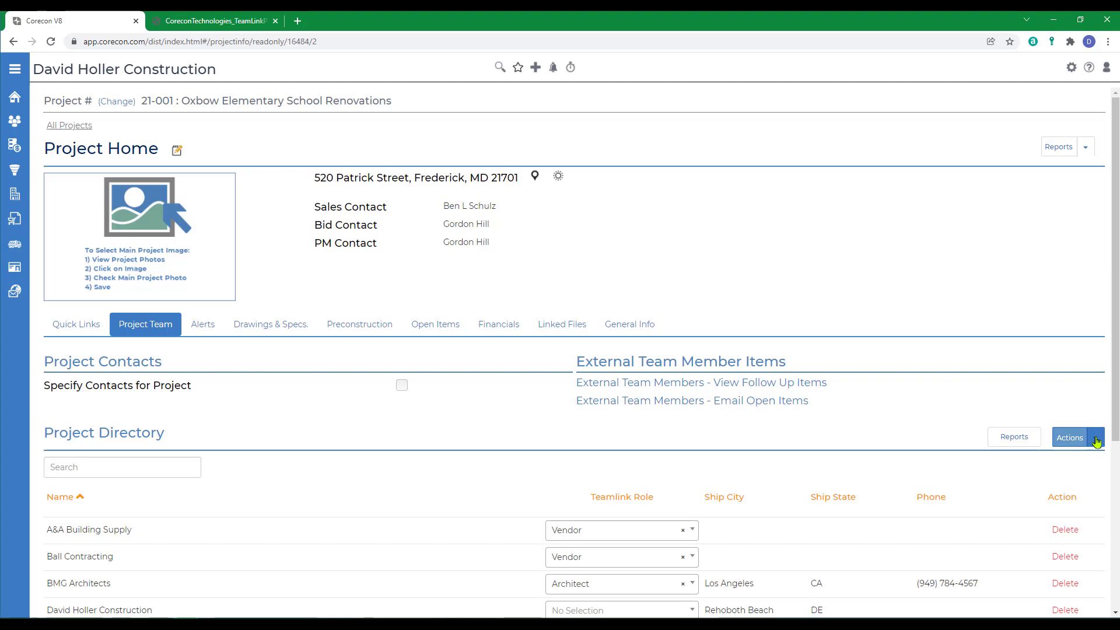
- Start a TeamLink invitation with Role Filter set to All and review the recipients
left_click(1097, 438)
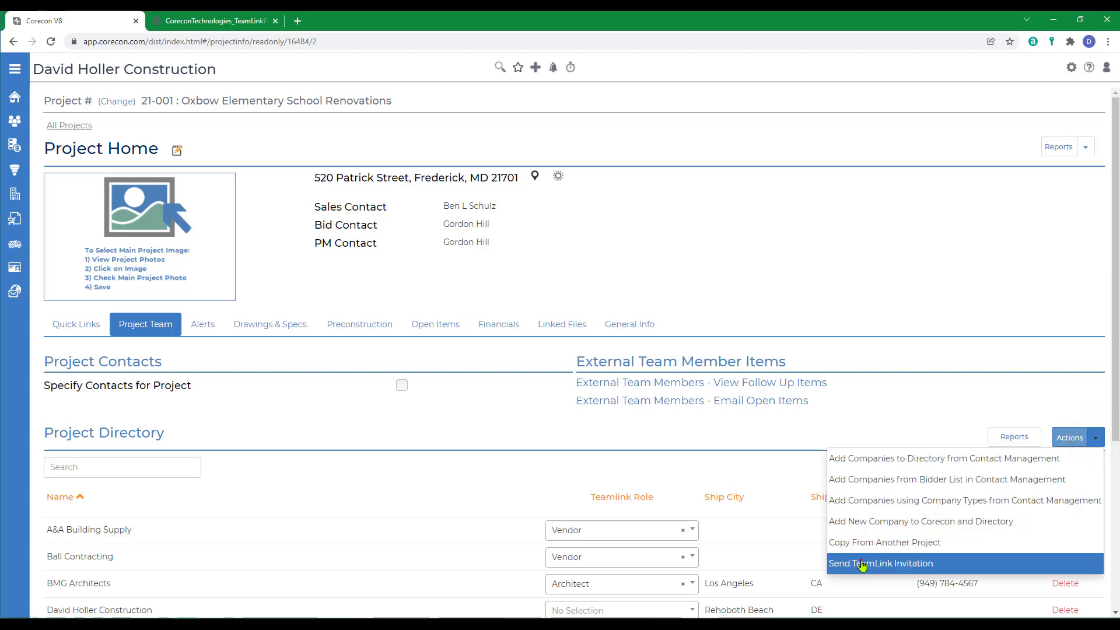
left_click(880, 563)
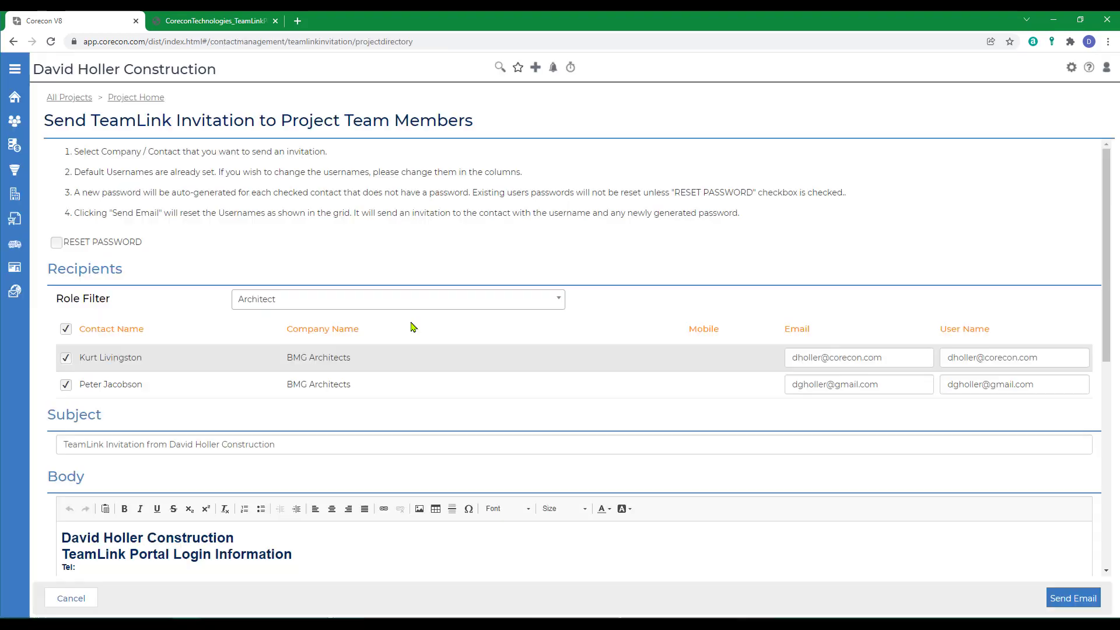
left_click(398, 299)
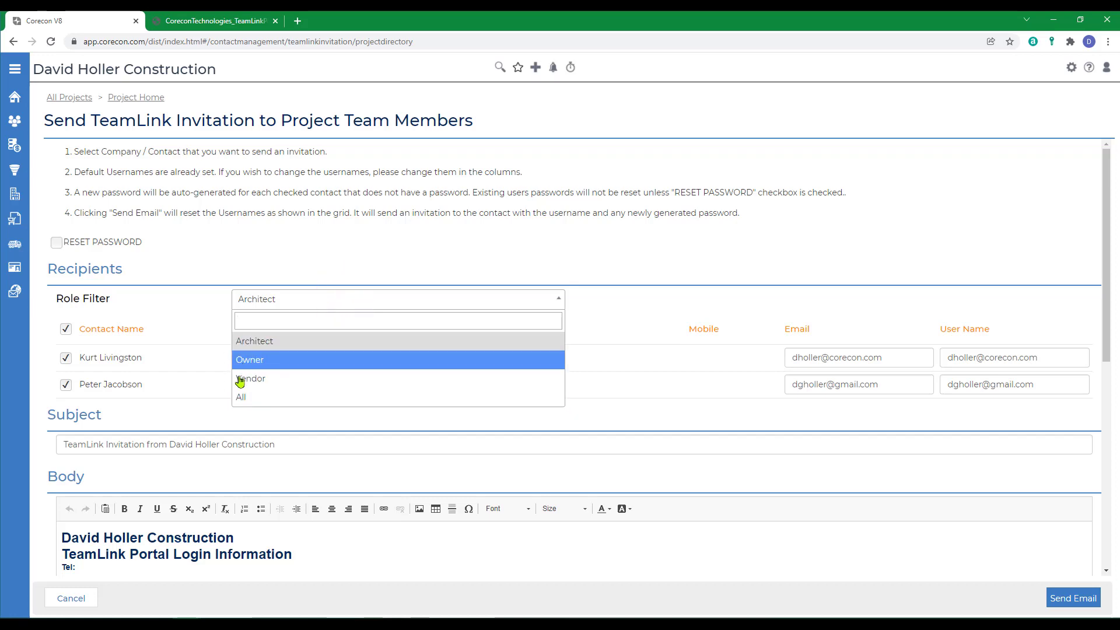
left_click(240, 397)
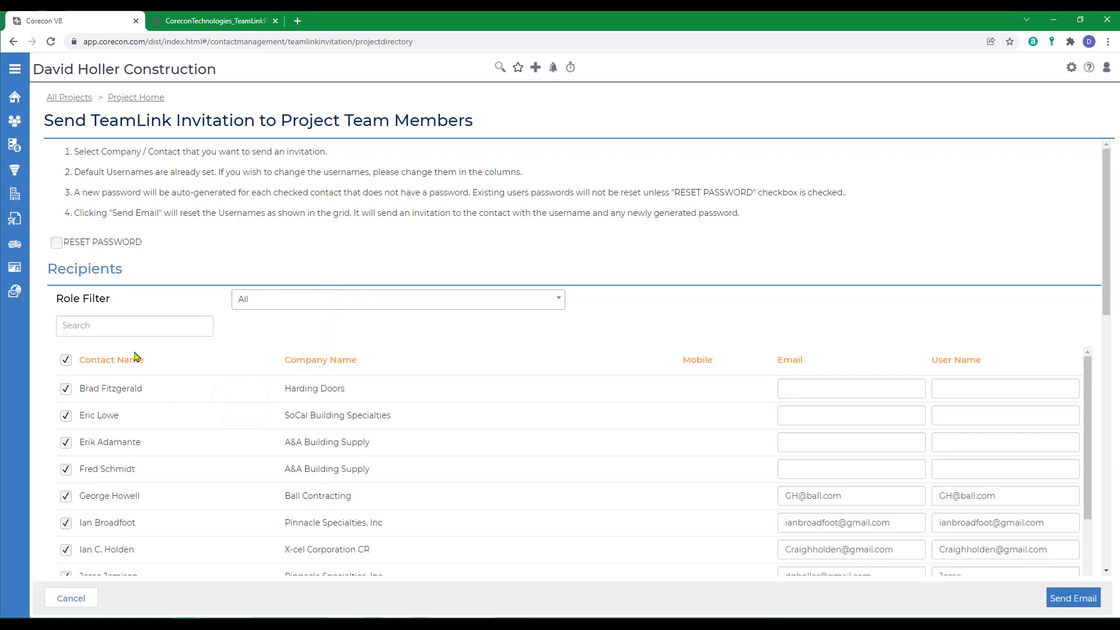
scroll("down", 3)
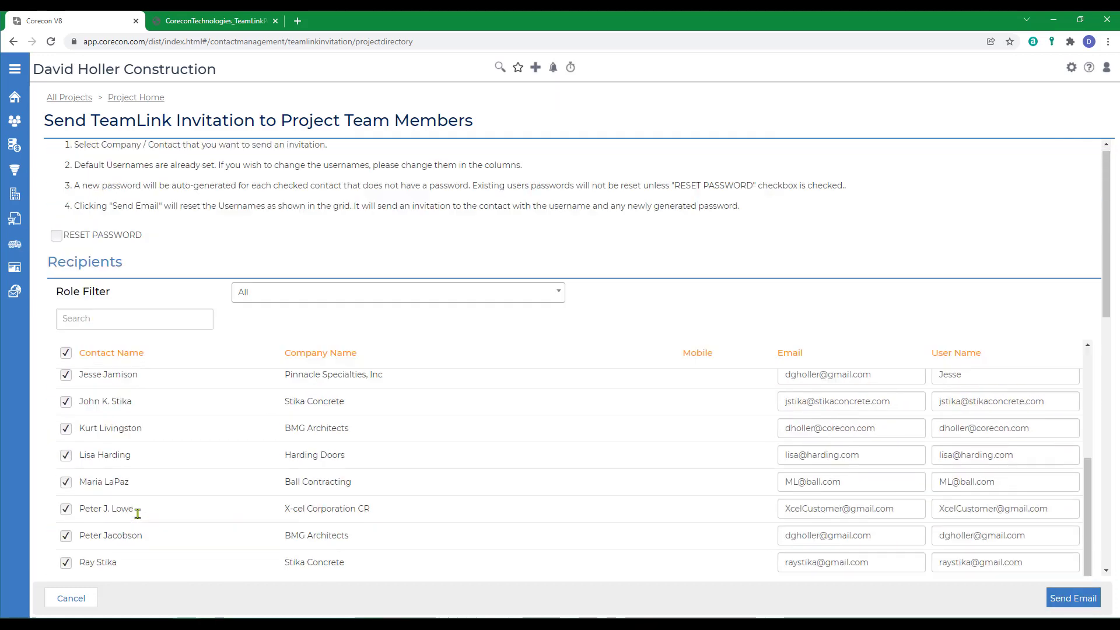
scroll("down", 3)
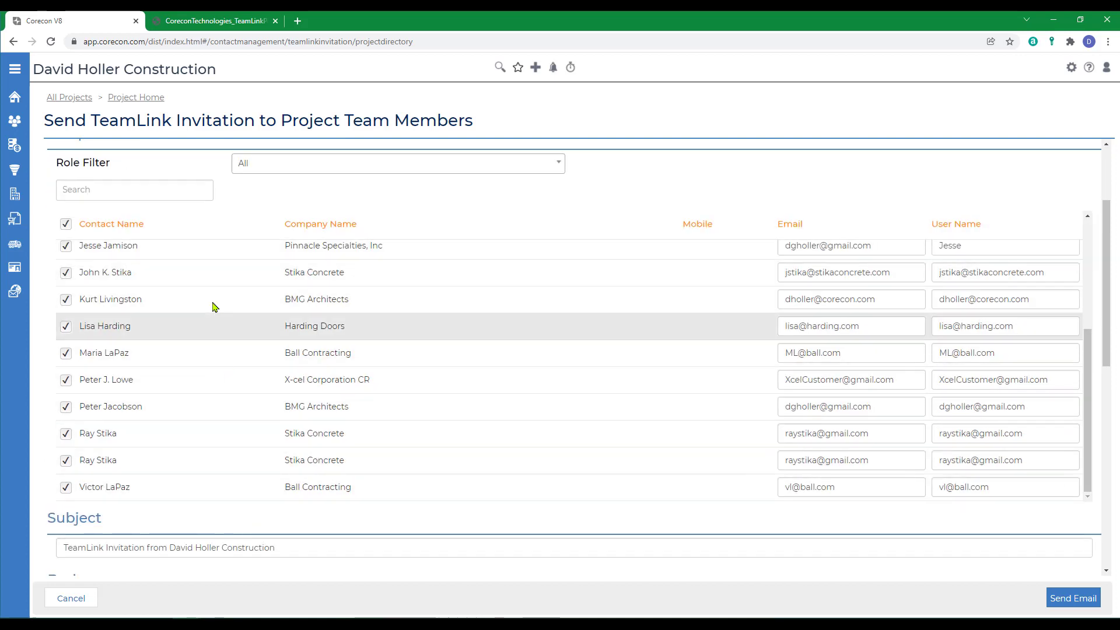
scroll("down", 3)
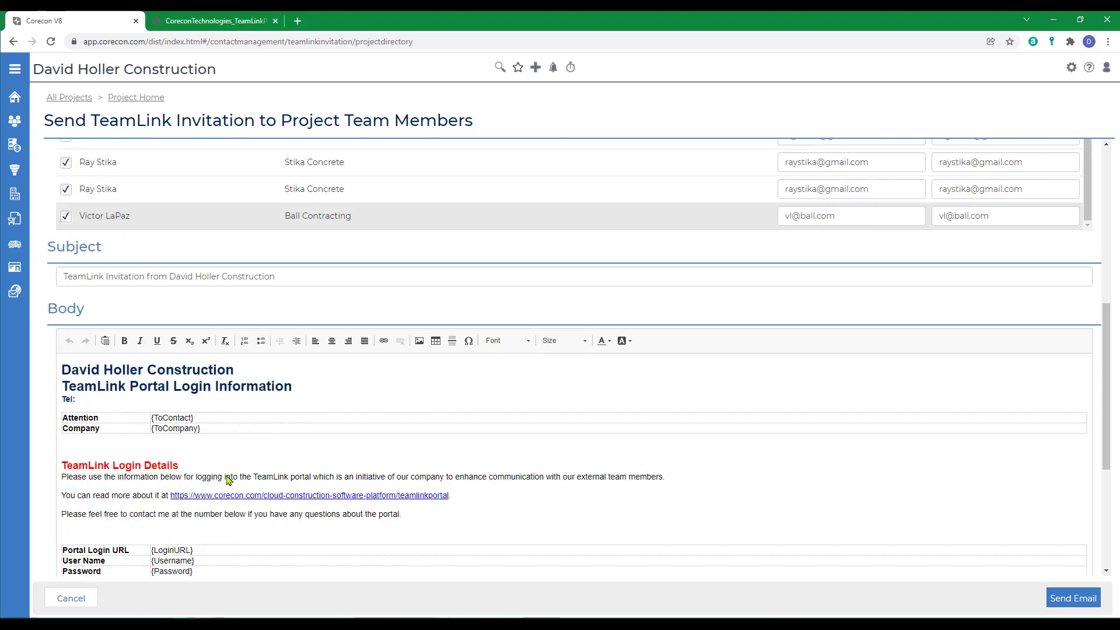
scroll("down", 3)
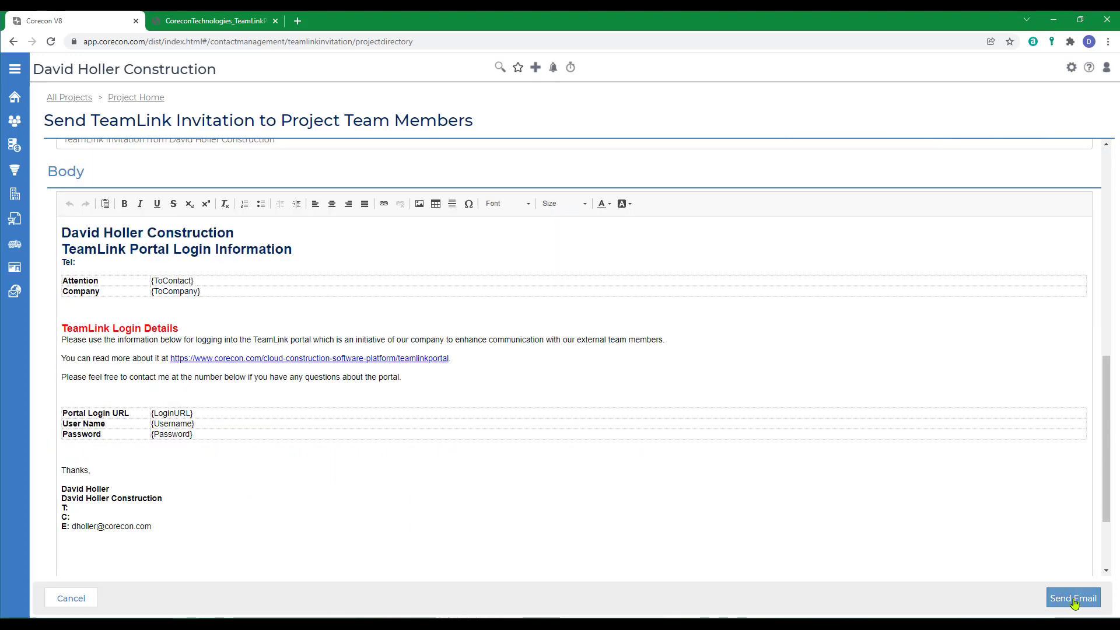
mouse_move(139, 465)
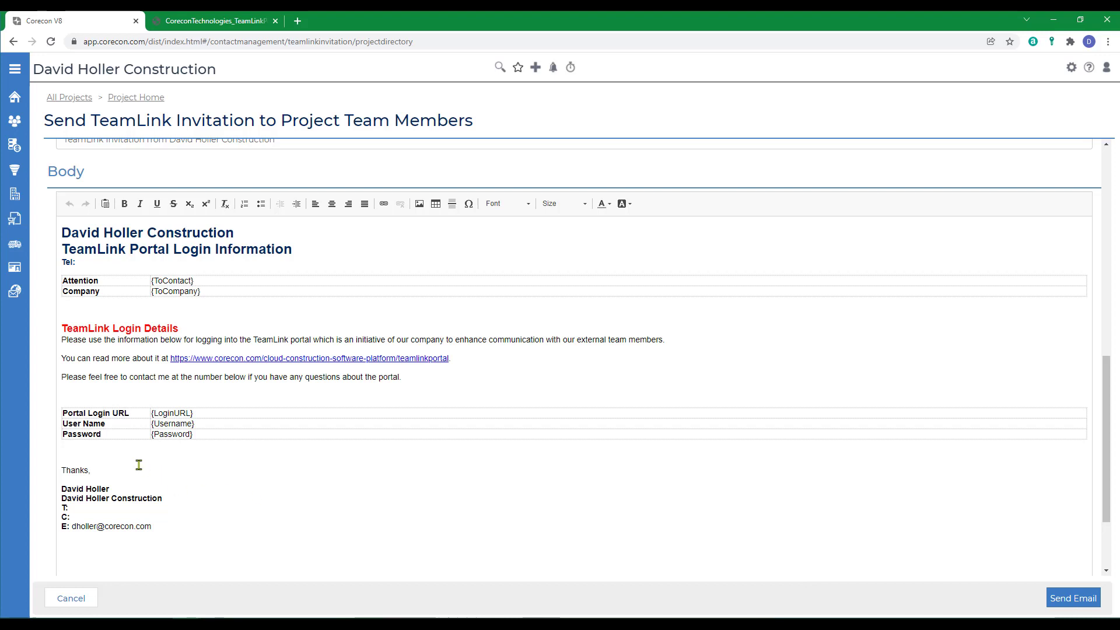
mouse_move(120, 459)
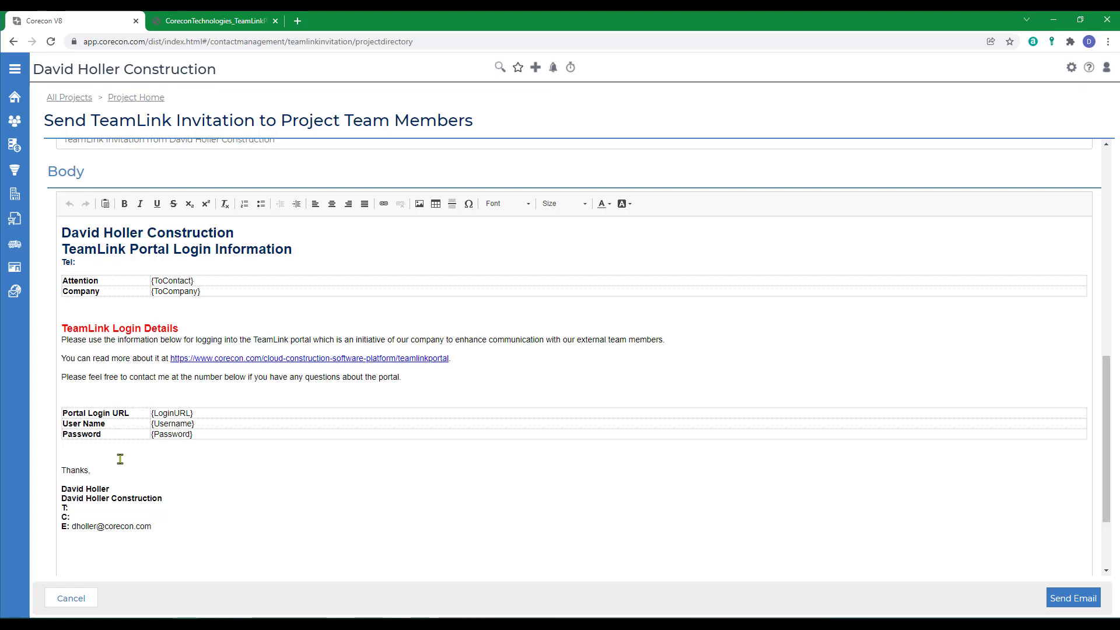
mouse_move(175, 462)
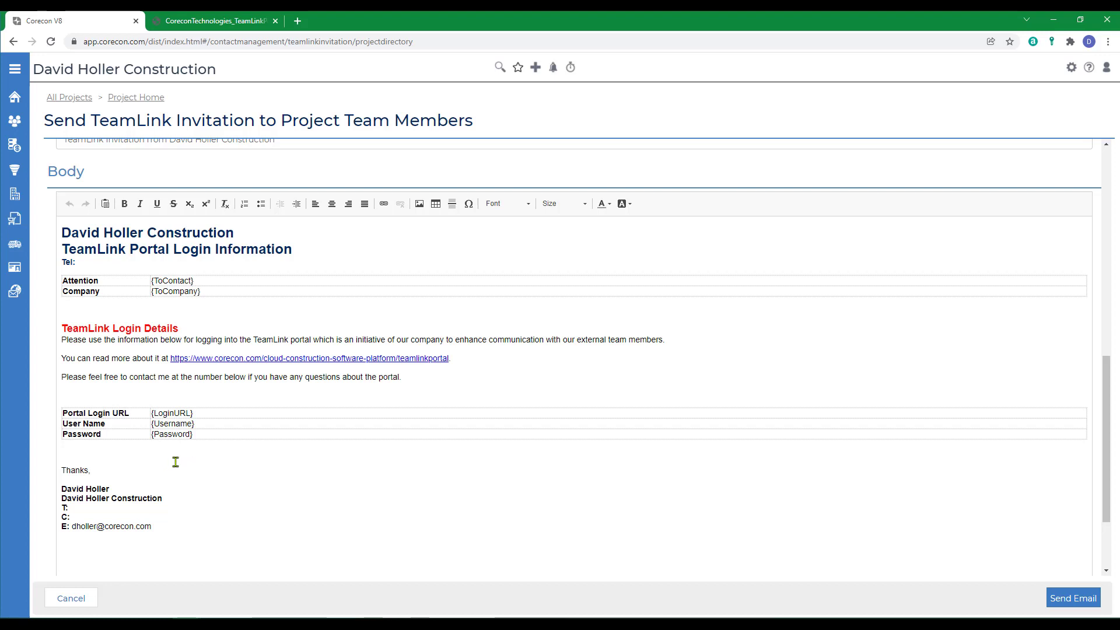
mouse_move(205, 456)
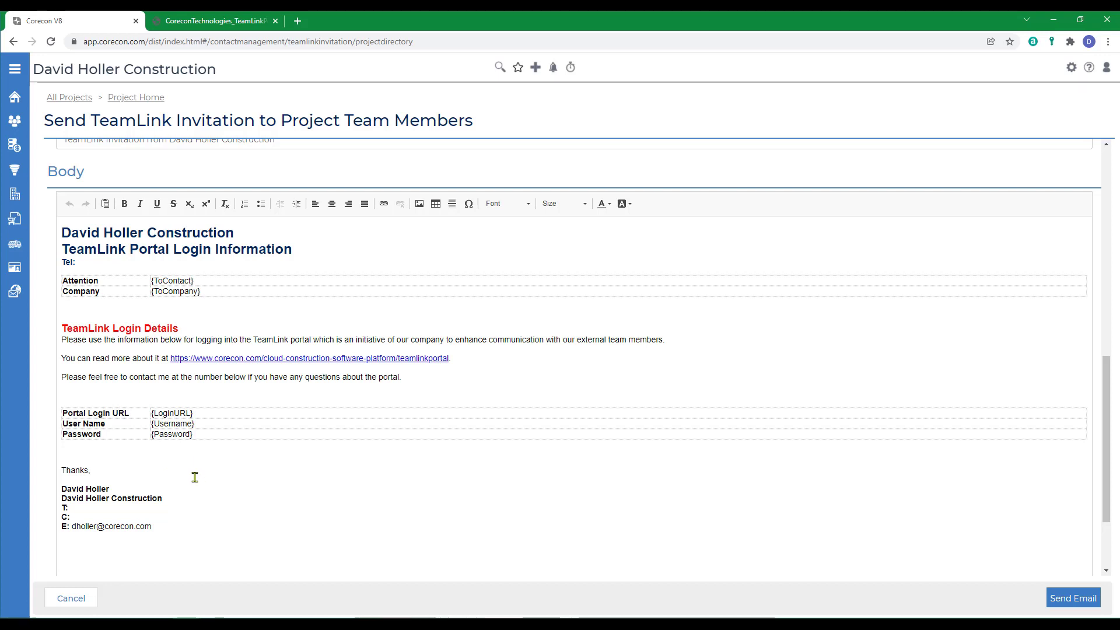
mouse_move(180, 460)
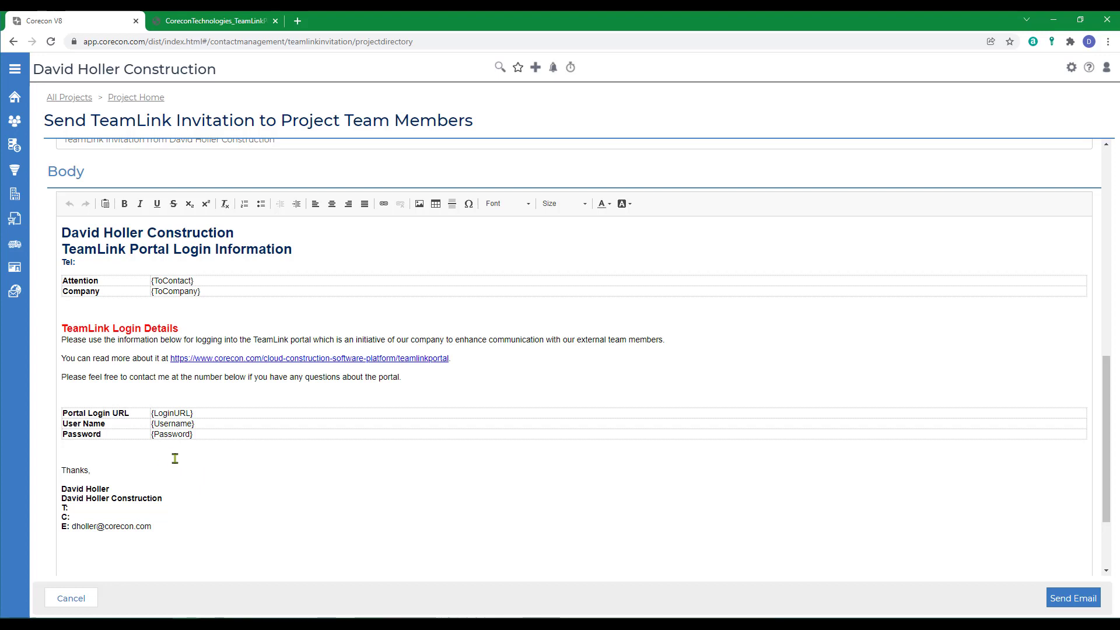
mouse_move(205, 459)
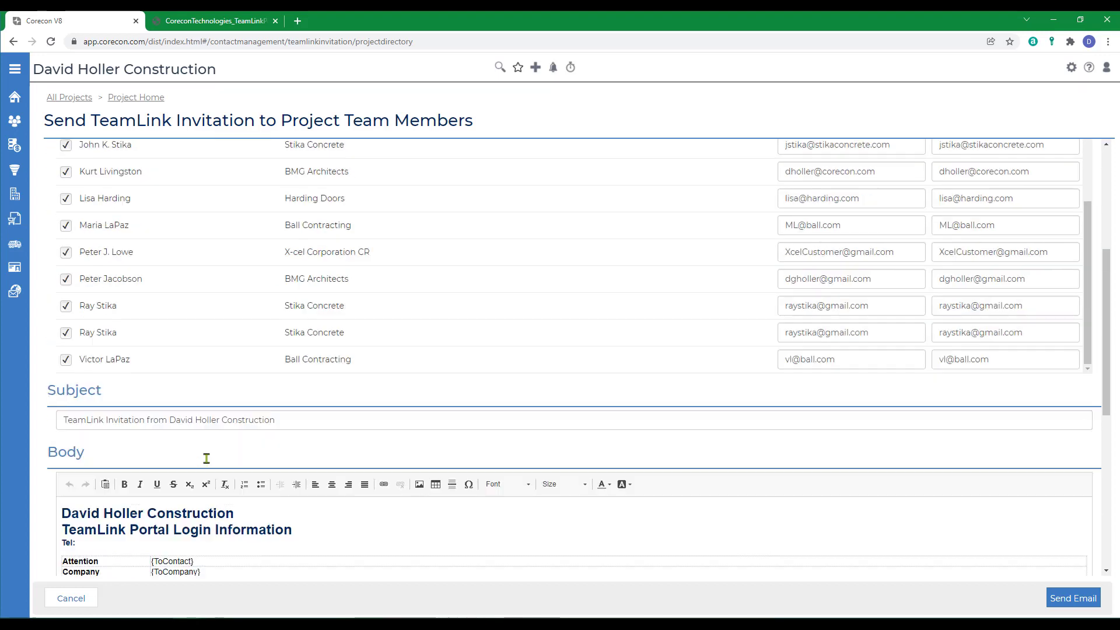
- Leave the invitation and scroll Project Home down to Module Landing Pages
left_click(71, 598)
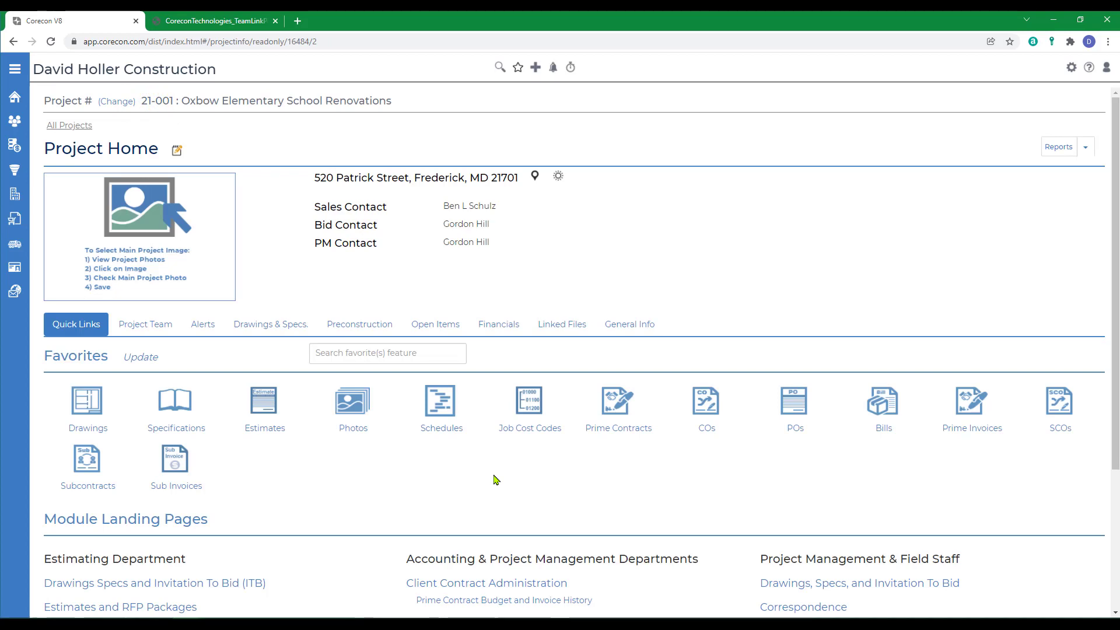
scroll("down", 3)
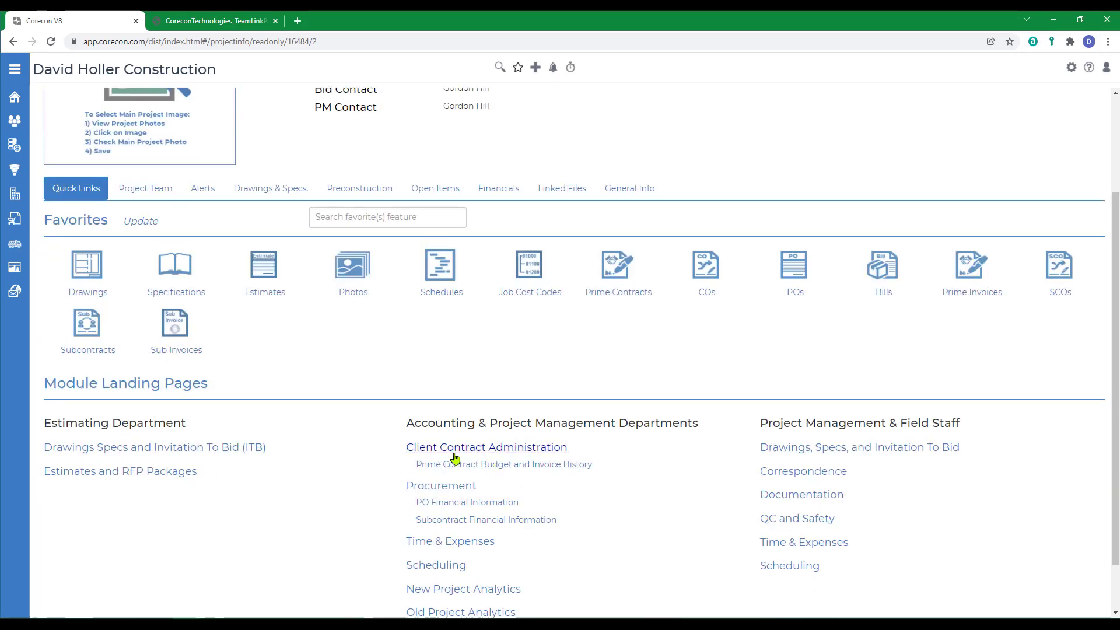
mouse_move(463, 528)
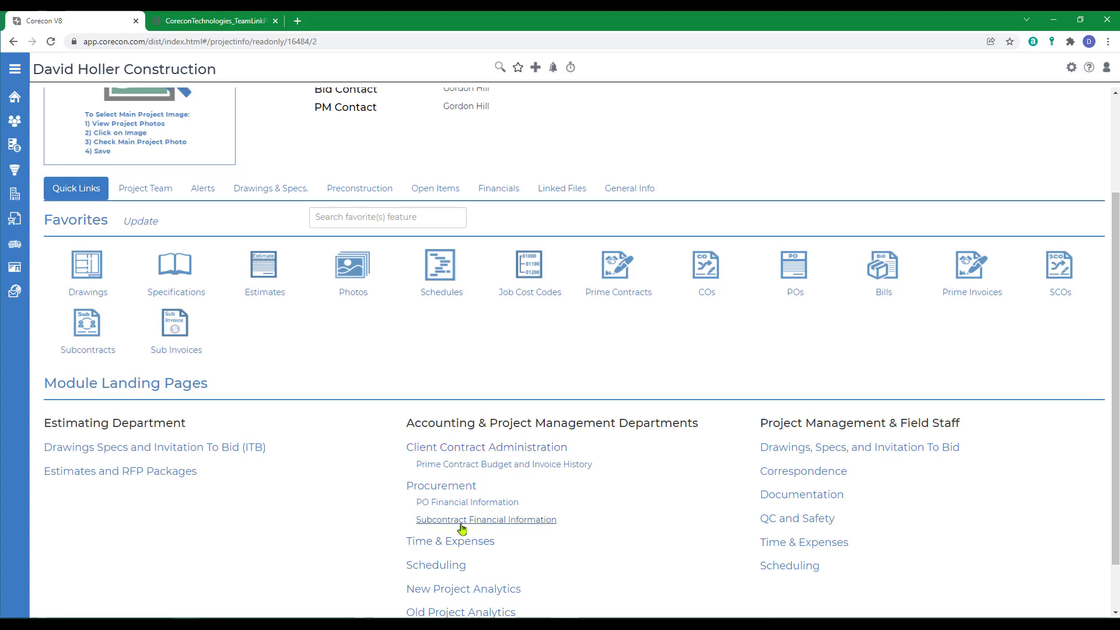
mouse_move(439, 467)
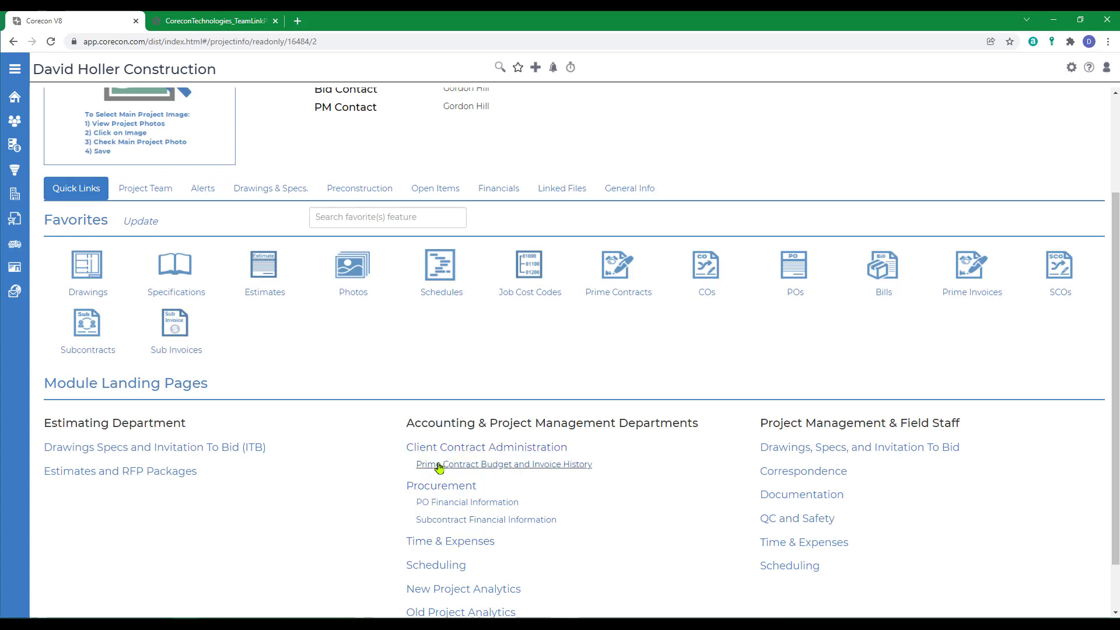
mouse_move(517, 491)
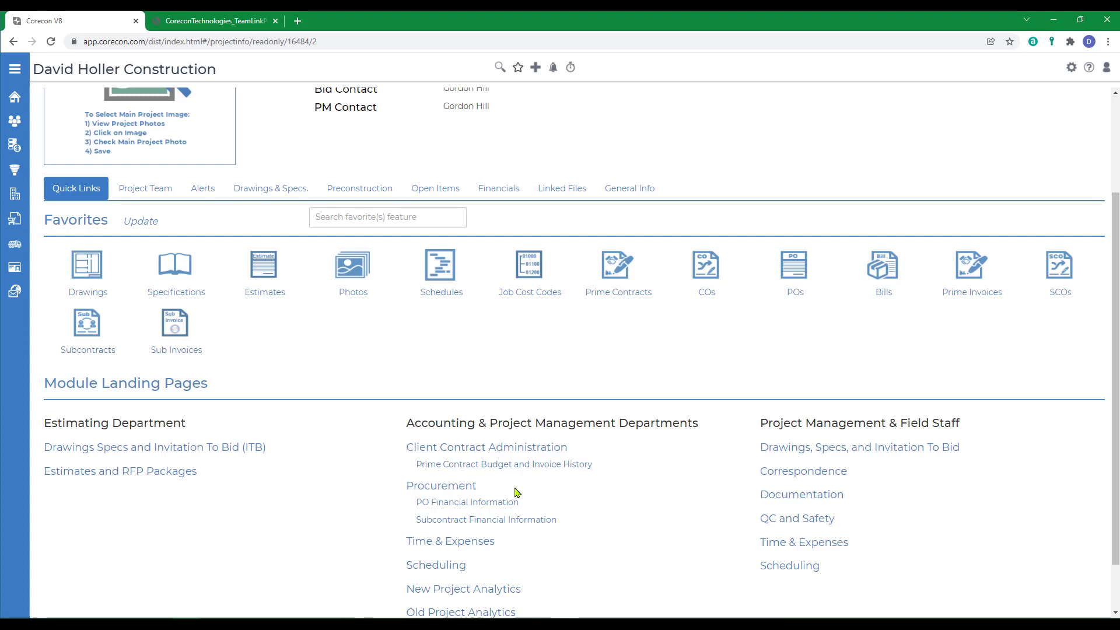
mouse_move(691, 466)
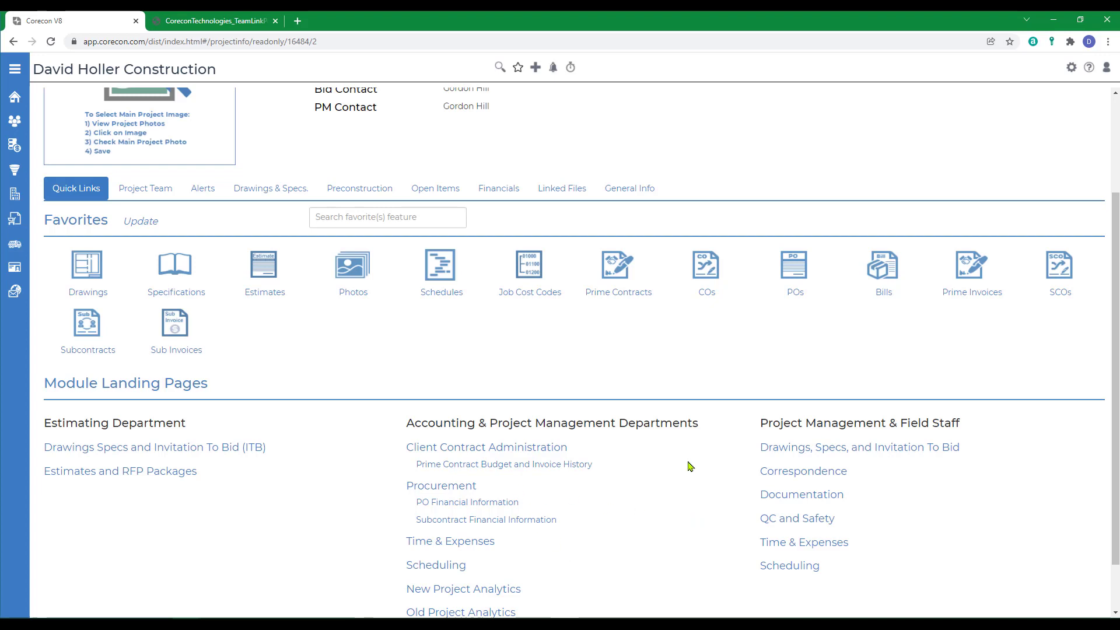
- Open submittal 08110-300, Fire Doors and Frames, from Correspondence and view its PDF files
left_click(781, 474)
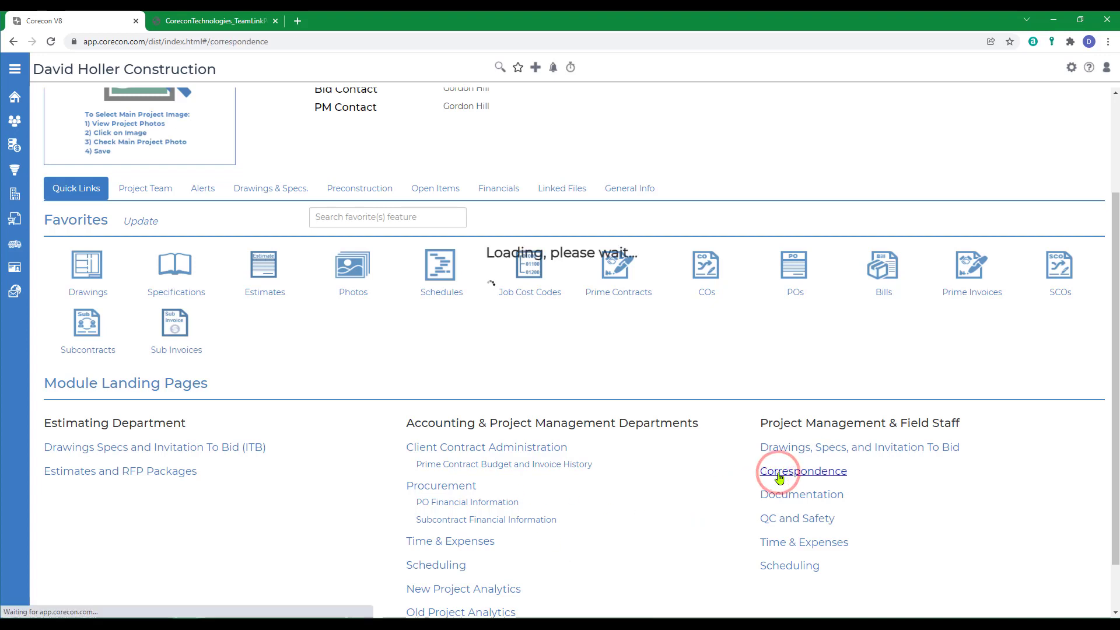
left_click(802, 471)
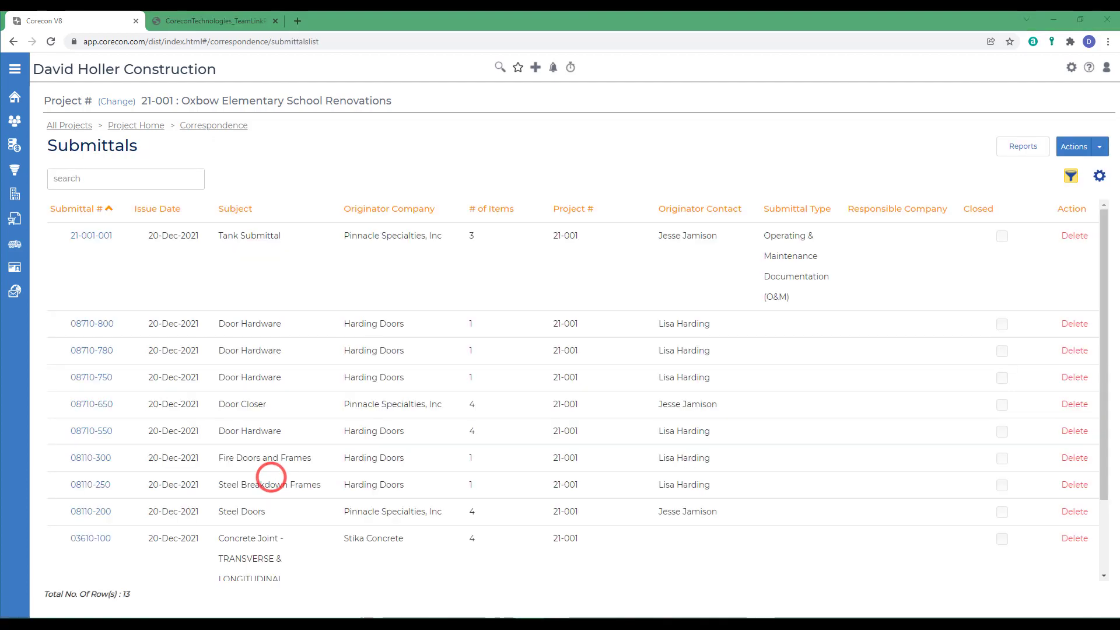
mouse_move(117, 488)
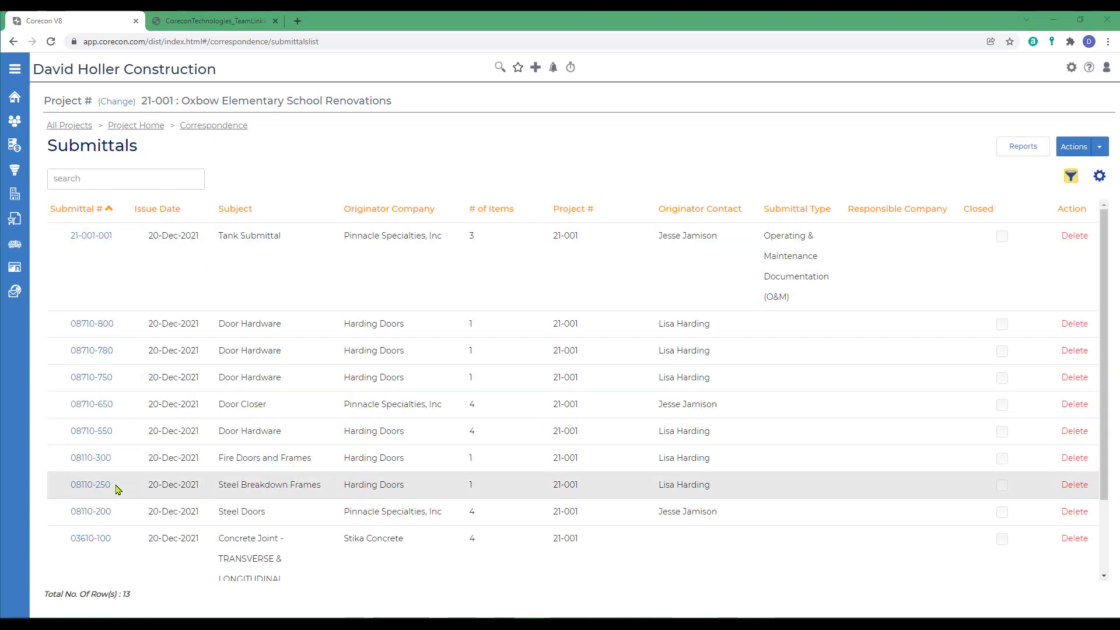
left_click(91, 457)
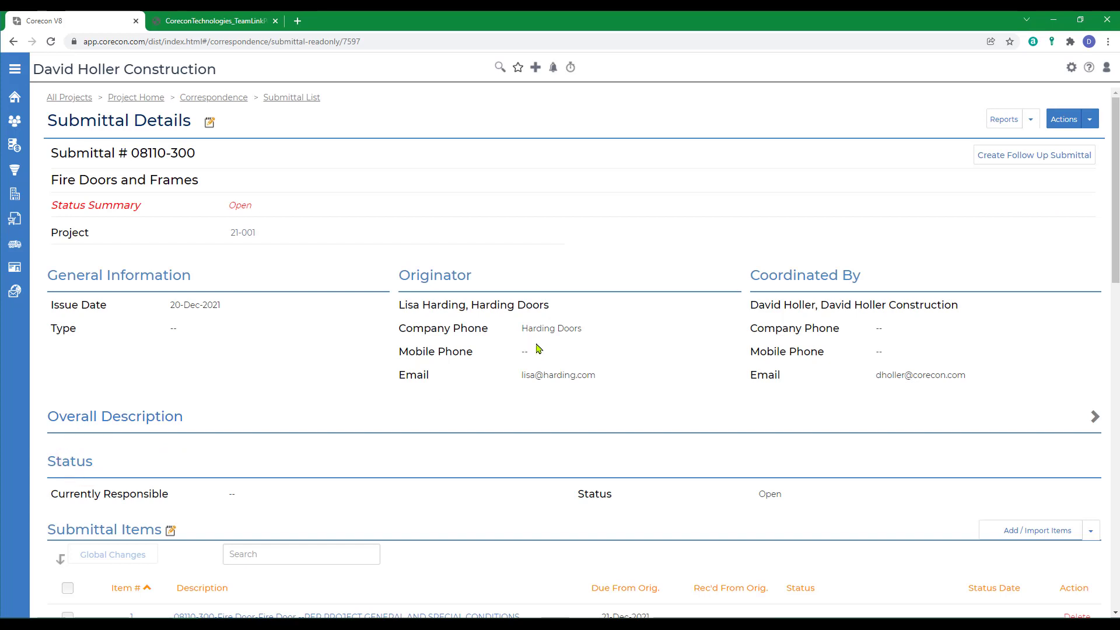
mouse_move(558, 348)
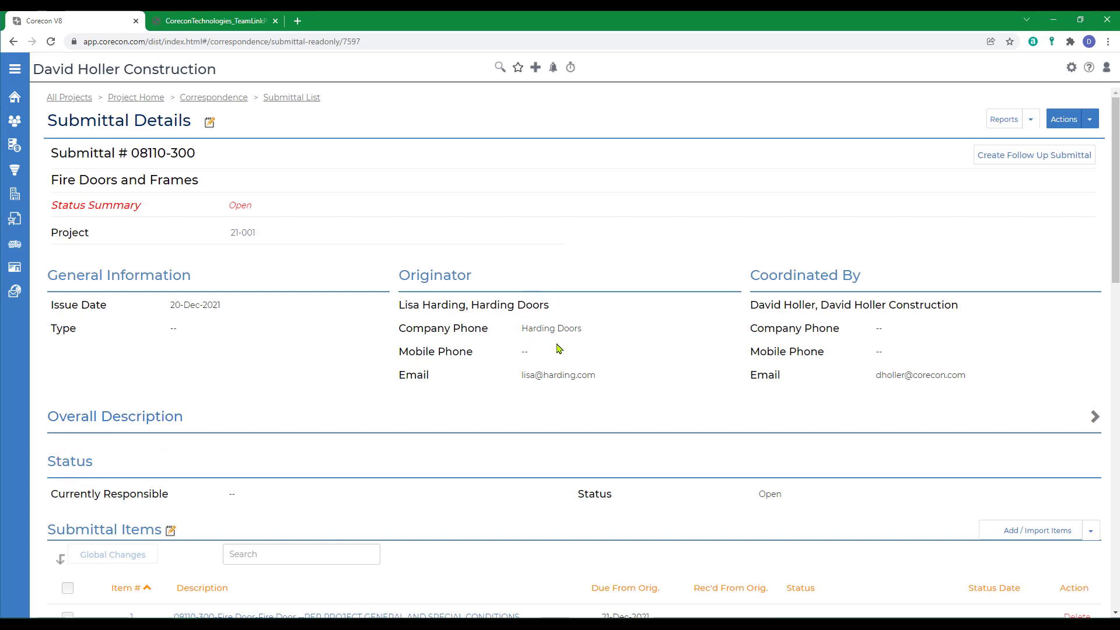
scroll("down", 3)
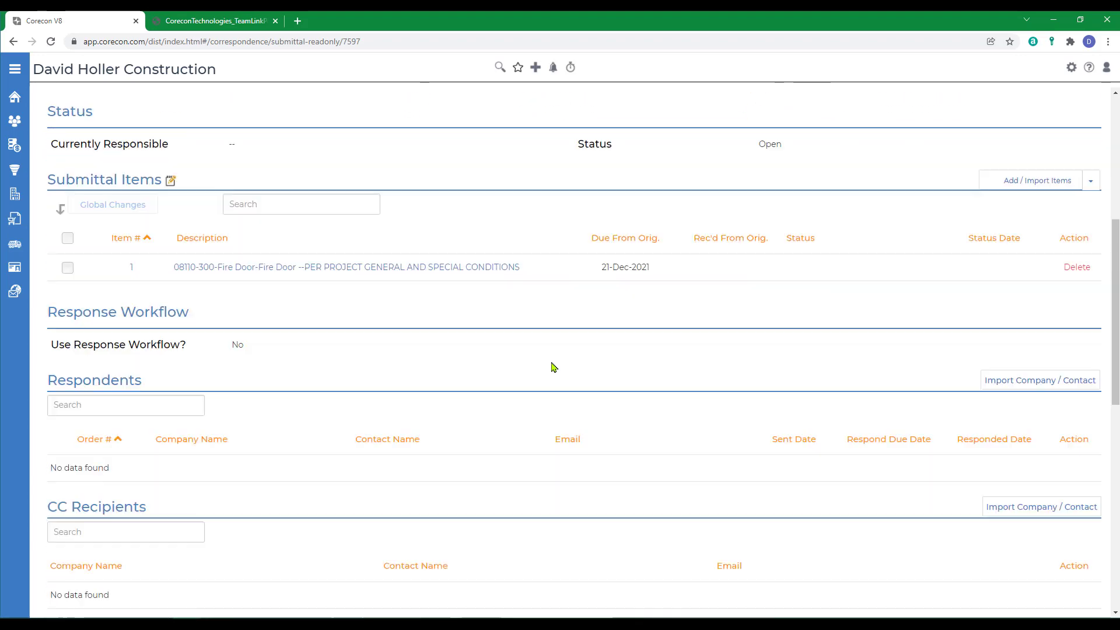
scroll("down", 3)
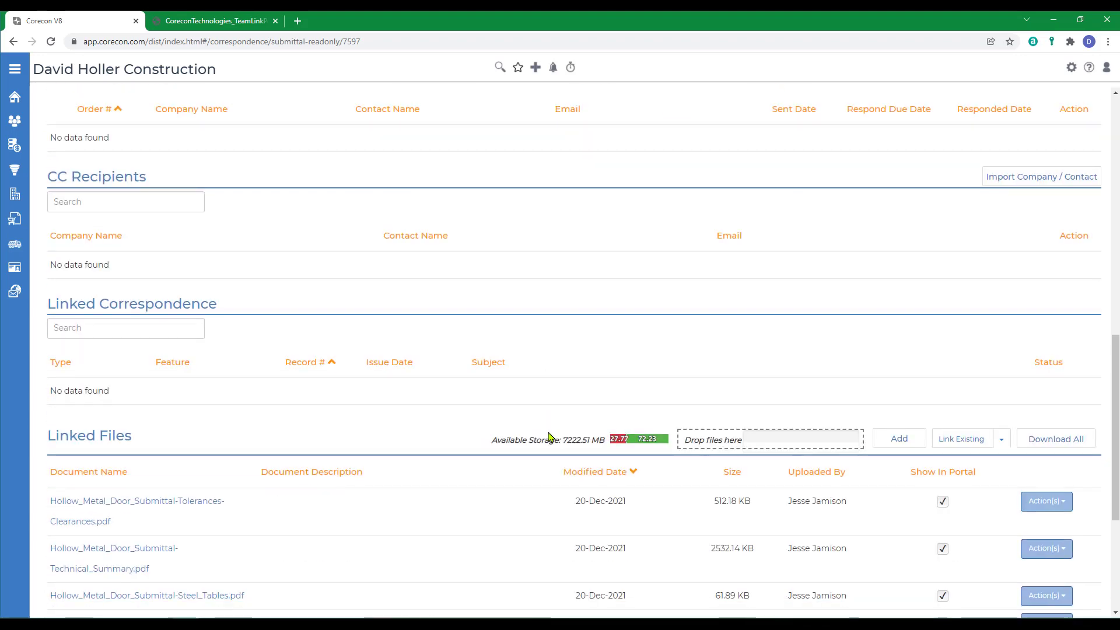
scroll("down", 3)
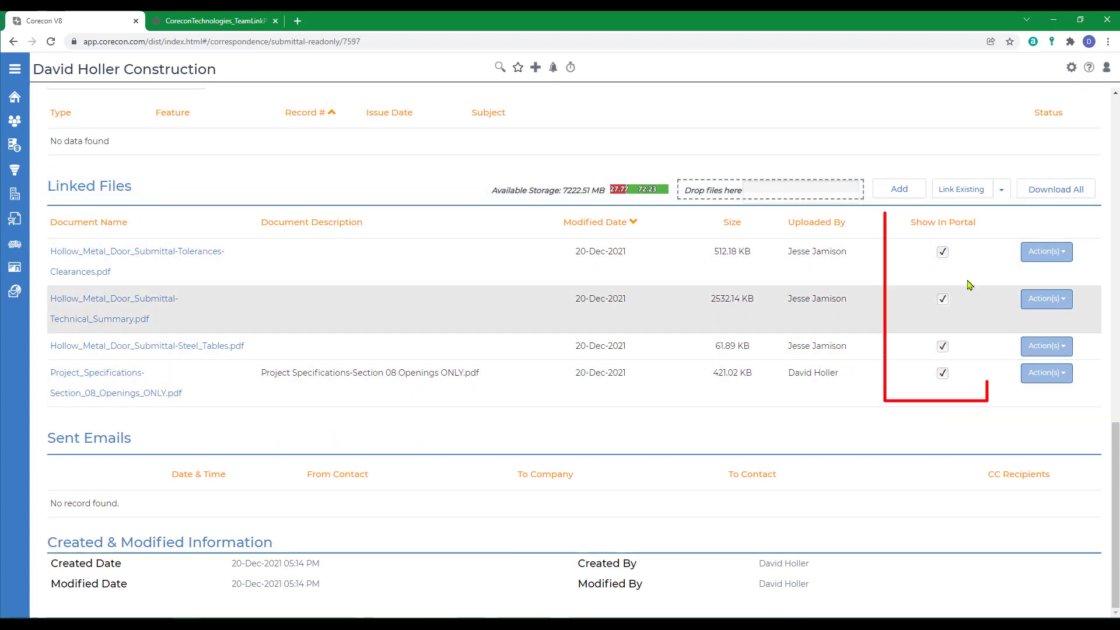
mouse_move(953, 261)
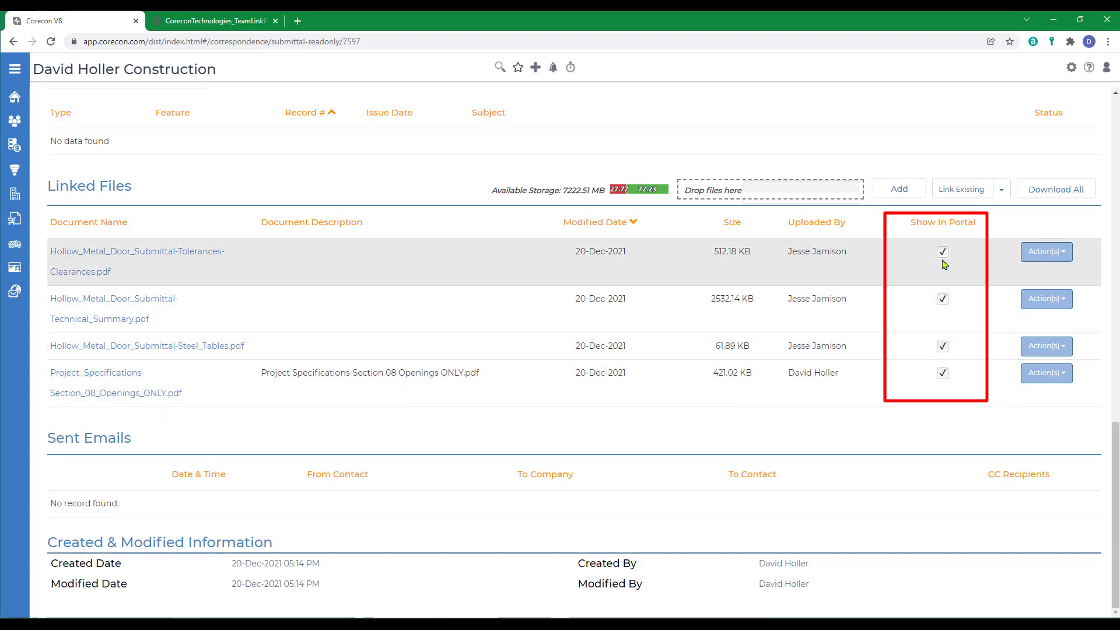
mouse_move(943, 259)
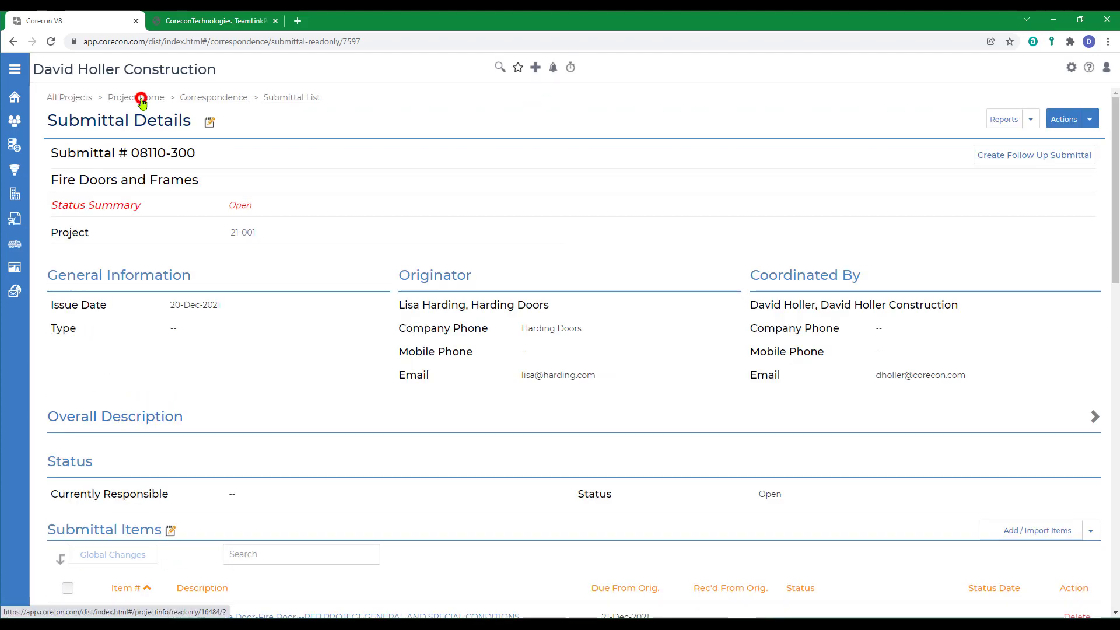
- Switch to the browser tab showing the TeamLink Portal Overview knowledge base article
left_click(136, 97)
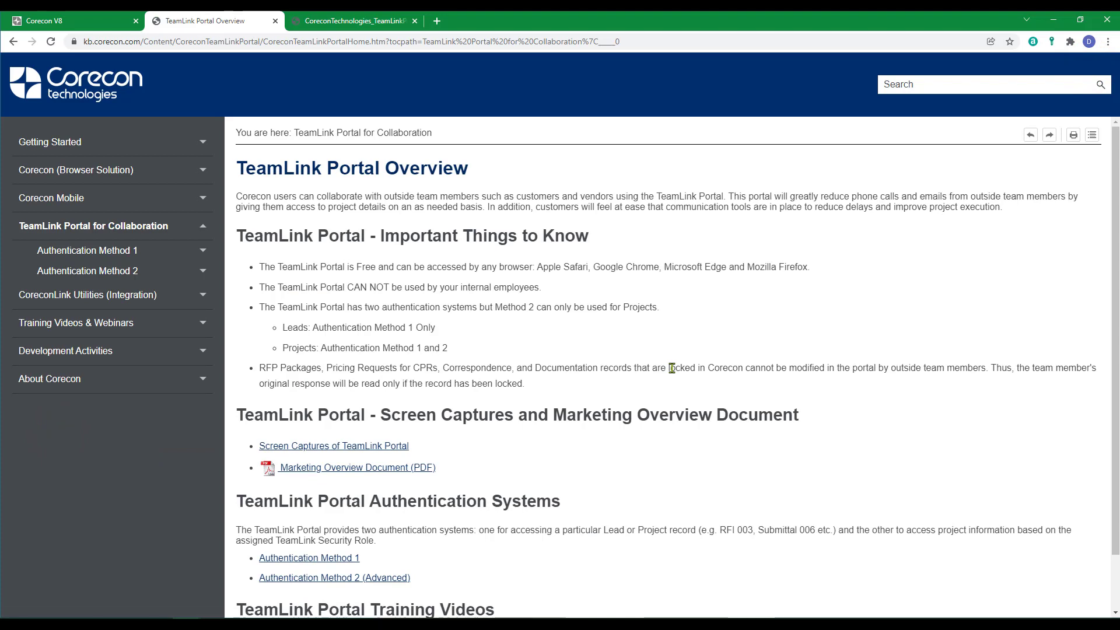
mouse_move(675, 367)
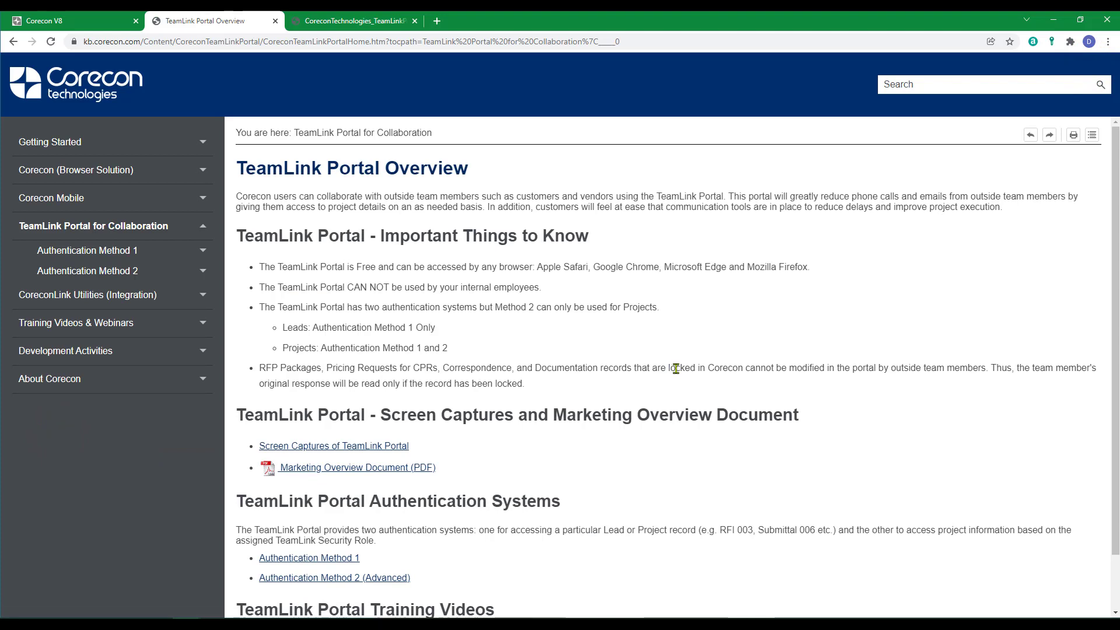
mouse_move(283, 209)
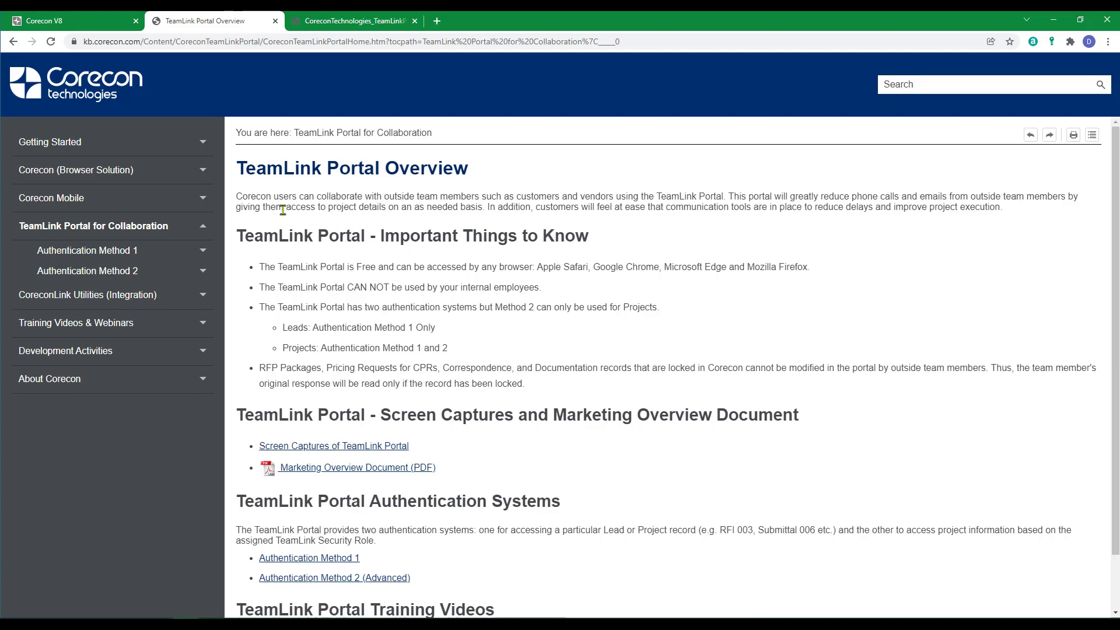